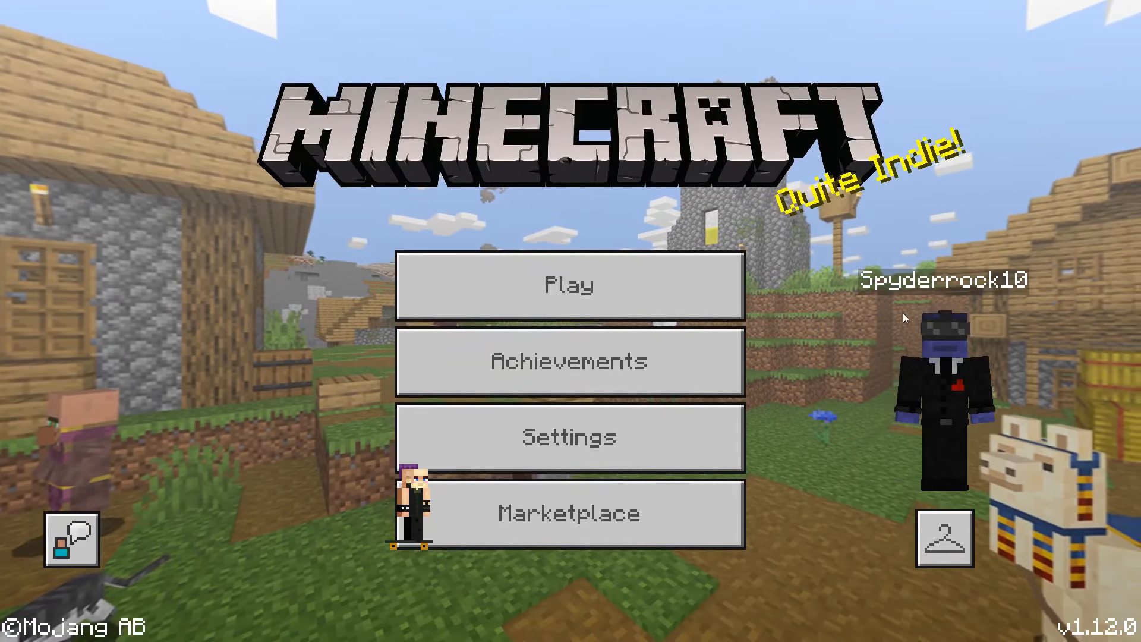
Search Google for planet minecraft, open planetminecraft.com and scroll its community feed
{"action": "left_click", "coordinate": [945, 538]}
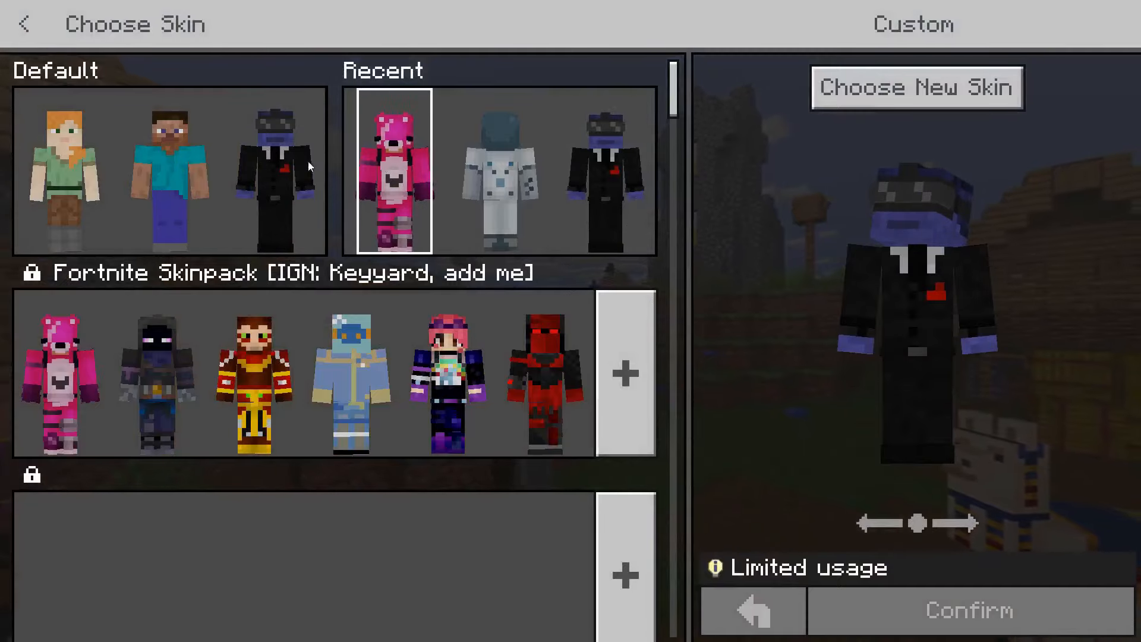
{"action": "scroll", "scroll_direction": "down", "scroll_amount": 3}
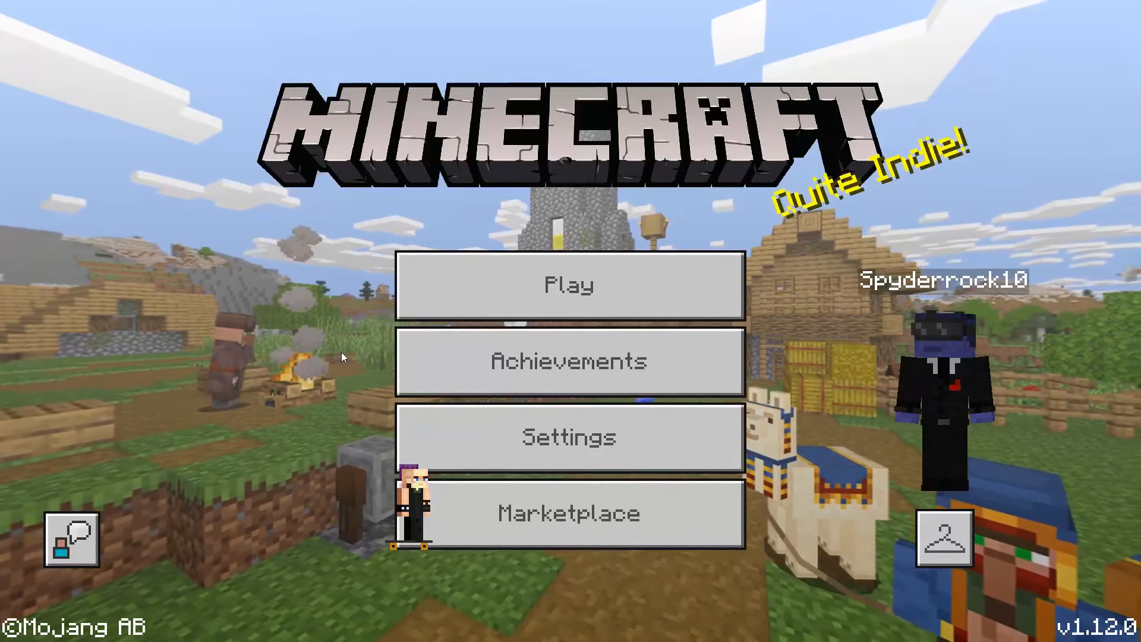
{"action": "left_click", "coordinate": [14, 630]}
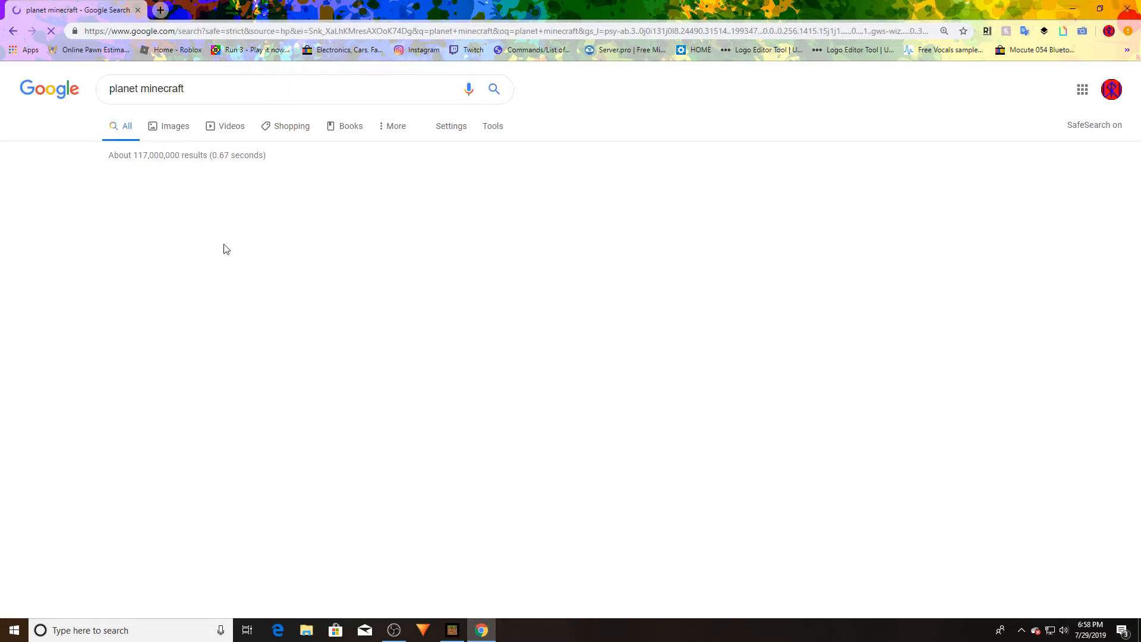
{"action": "mouse_move", "coordinate": [126, 168]}
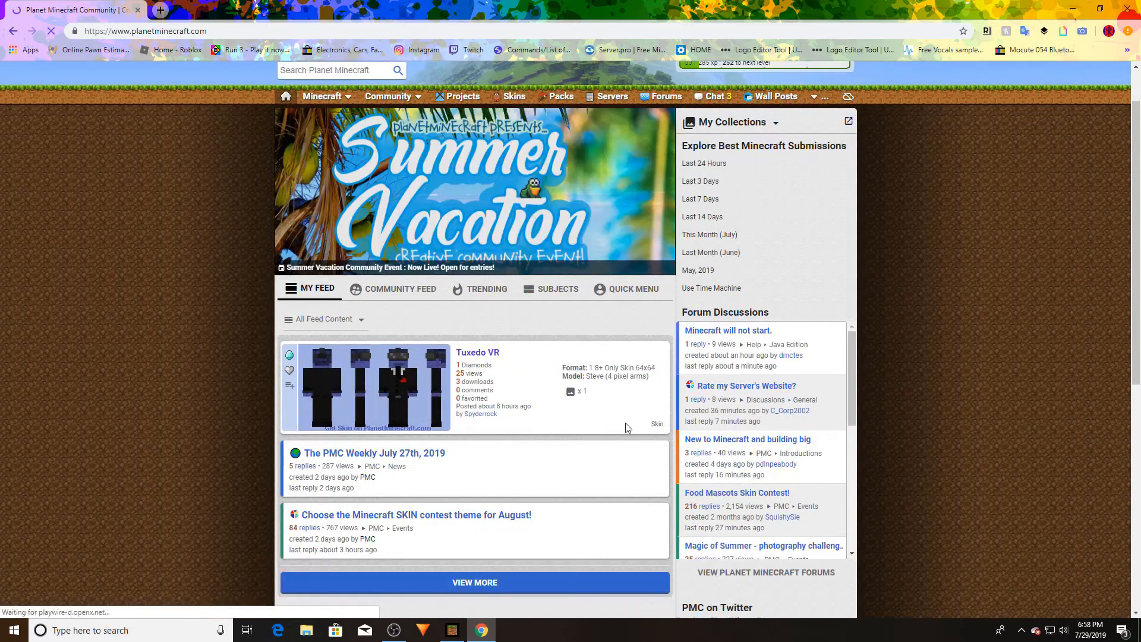
{"action": "scroll", "scroll_direction": "down", "scroll_amount": 3}
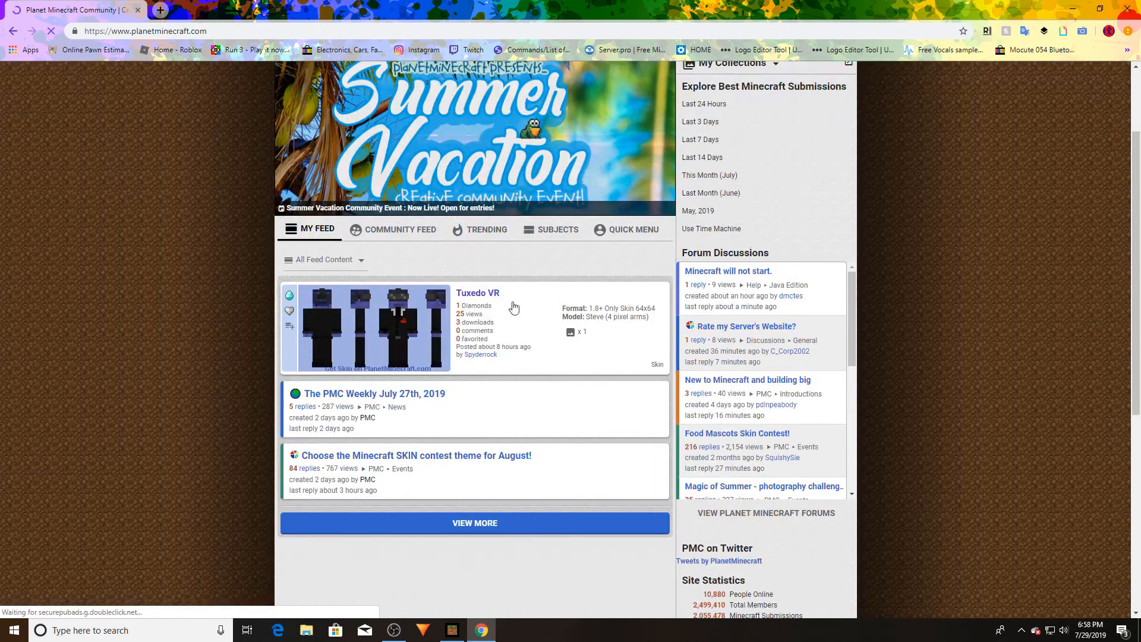
{"action": "scroll", "scroll_direction": "down", "scroll_amount": 3}
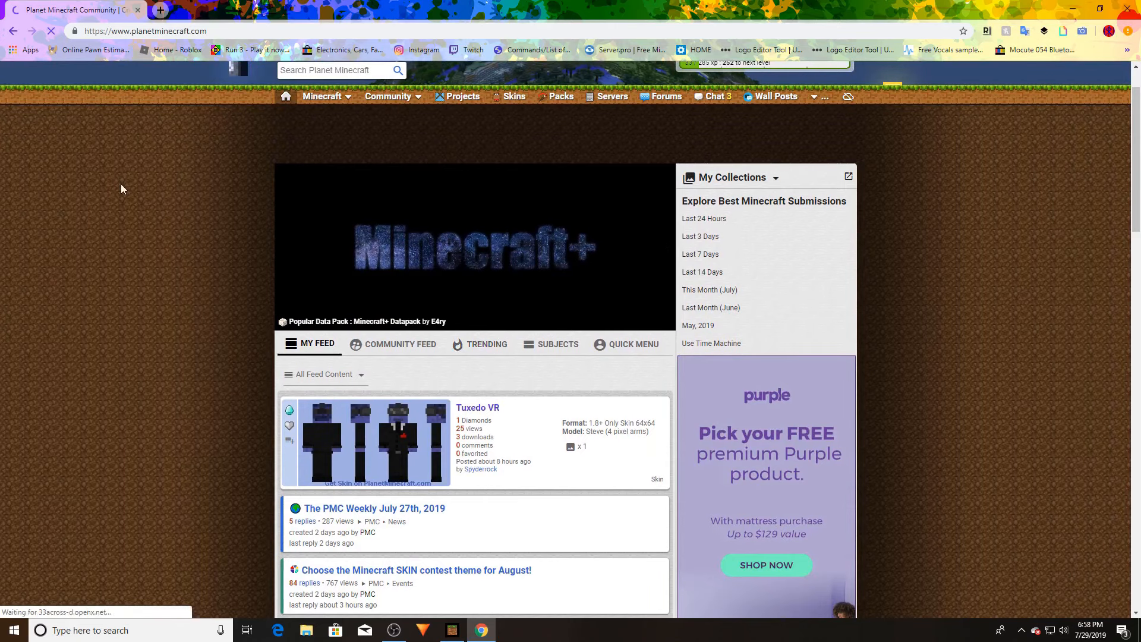
Browse the Skins database and launch the PMCSkin3D advanced skin editor
{"action": "left_click", "coordinate": [514, 96]}
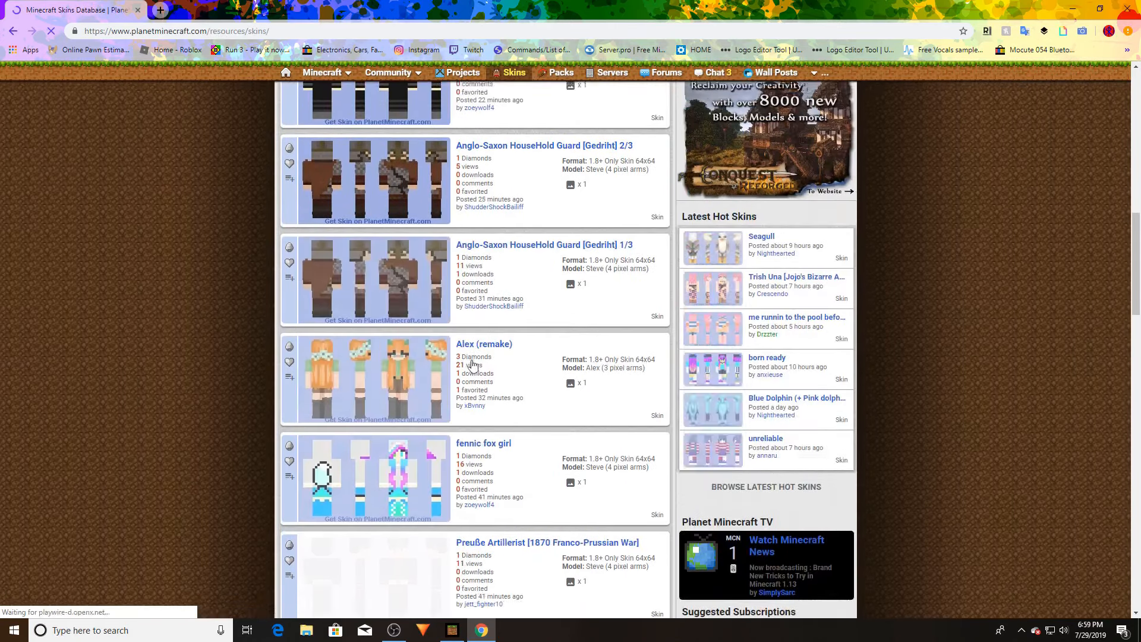
{"action": "scroll", "scroll_direction": "down", "scroll_amount": 3}
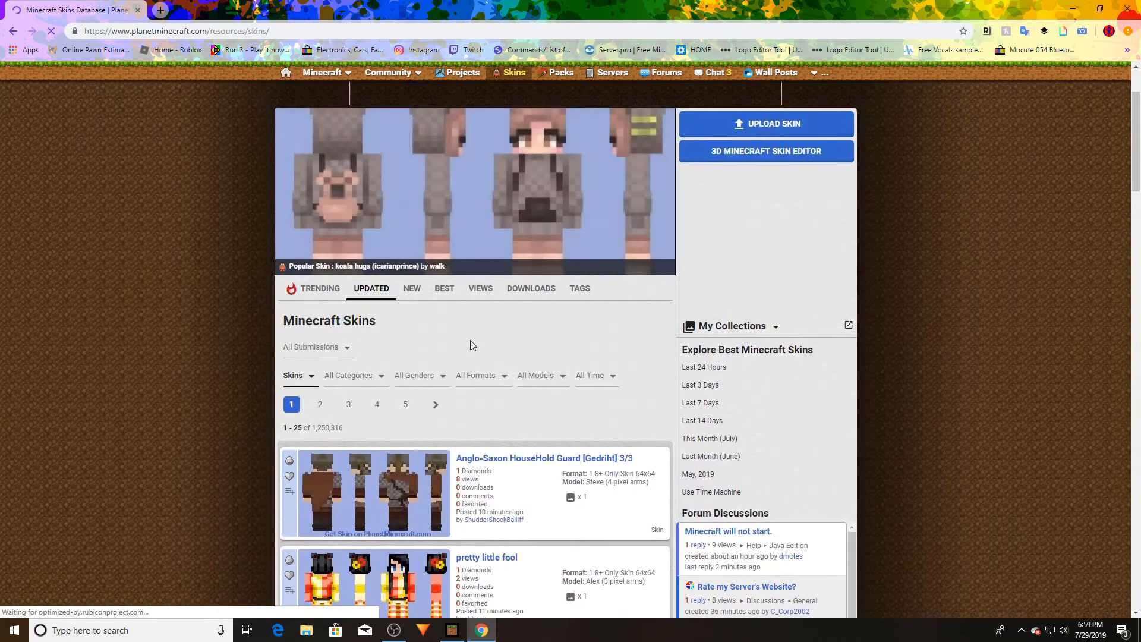
{"action": "scroll", "scroll_direction": "down", "scroll_amount": 3}
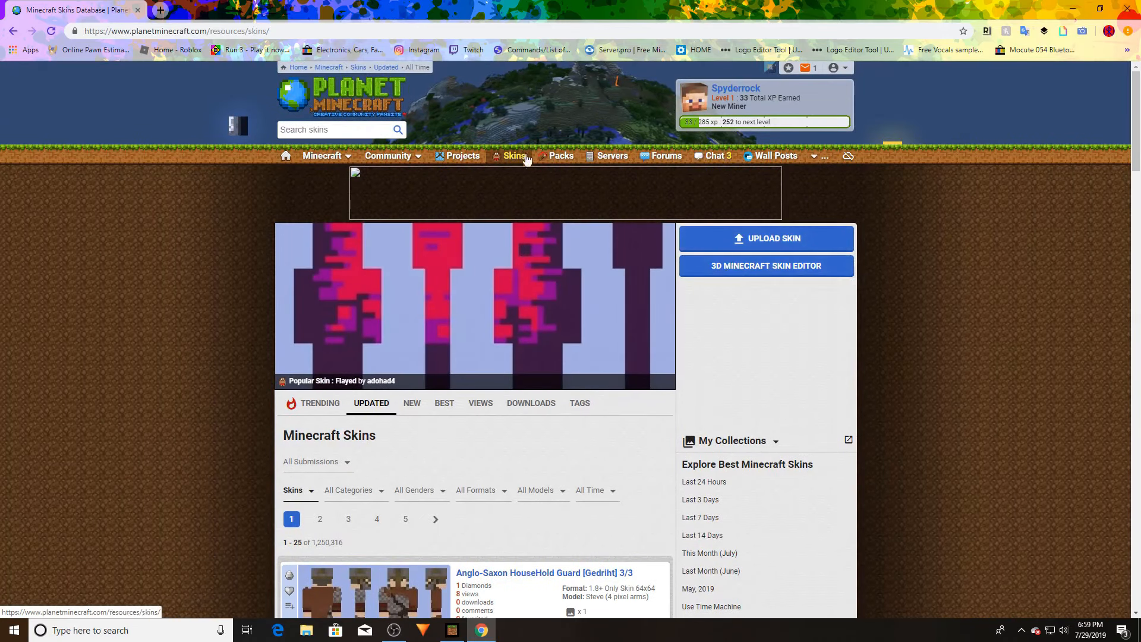
{"action": "left_click", "coordinate": [765, 265]}
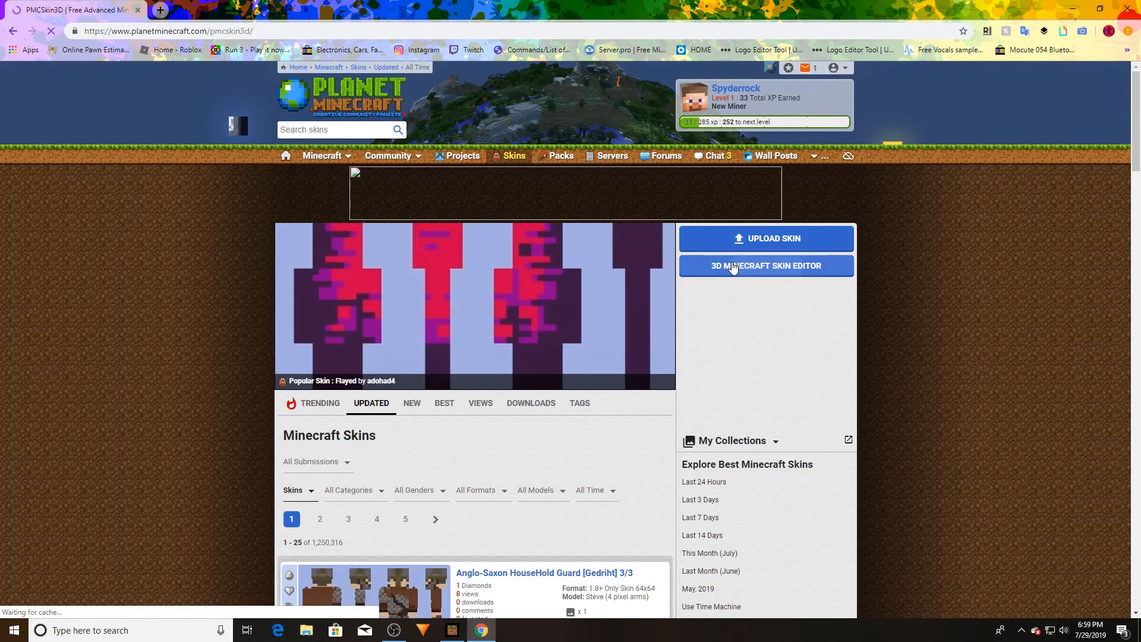
{"action": "left_click", "coordinate": [765, 265]}
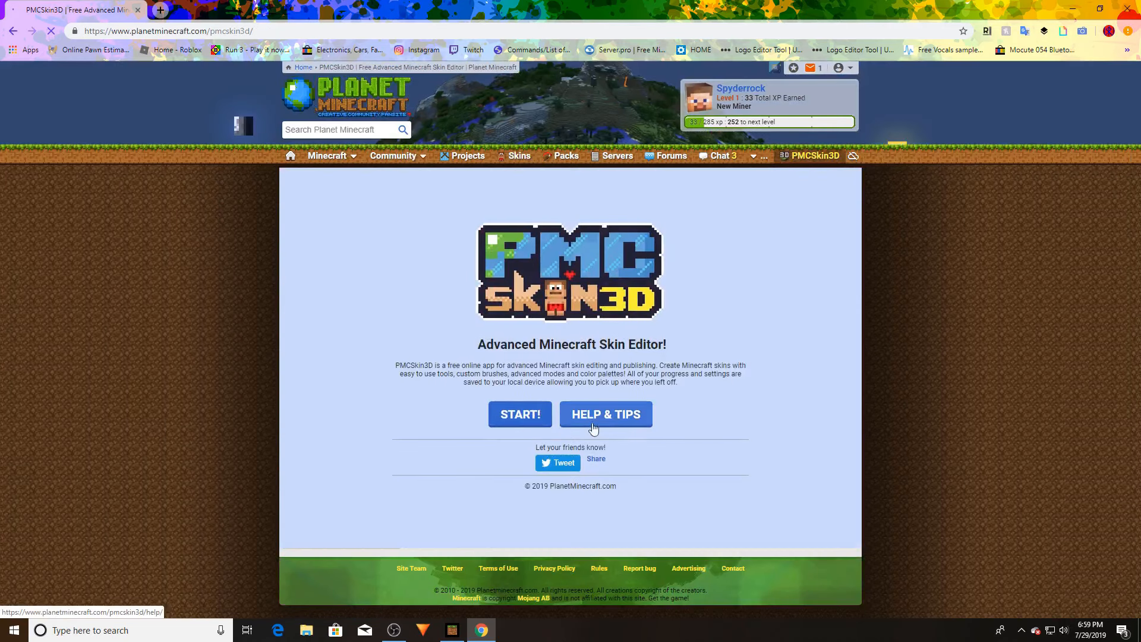
Start the editor on the striped clown skin and paint its wide mouth into a narrower red smile
{"action": "left_click", "coordinate": [519, 414]}
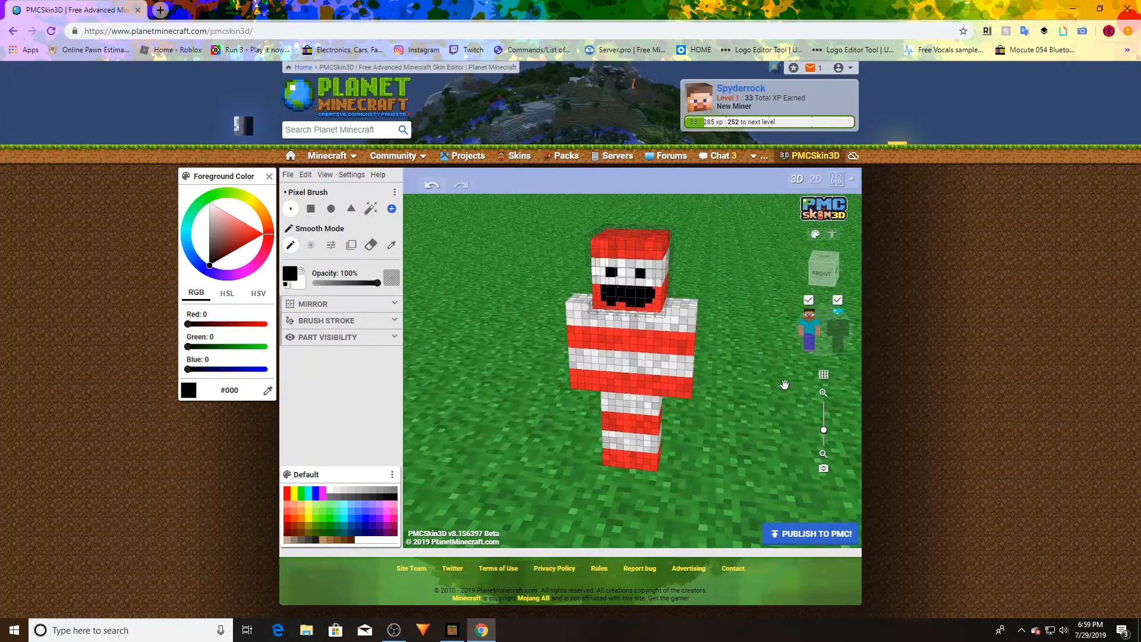
{"action": "left_click", "coordinate": [371, 245]}
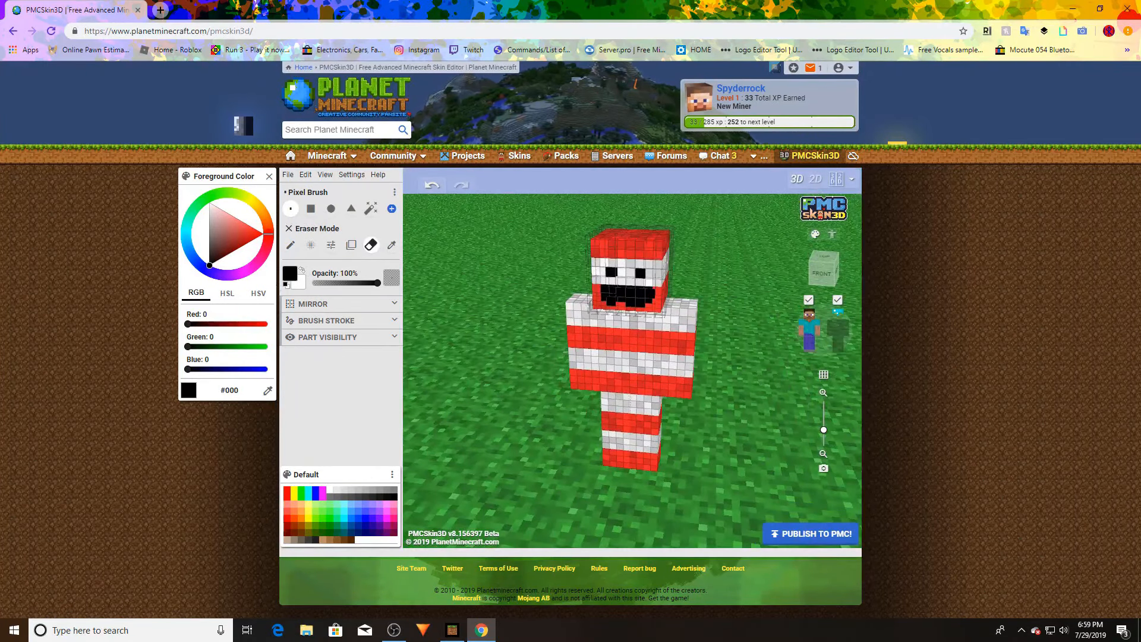
{"action": "left_click", "coordinate": [604, 262]}
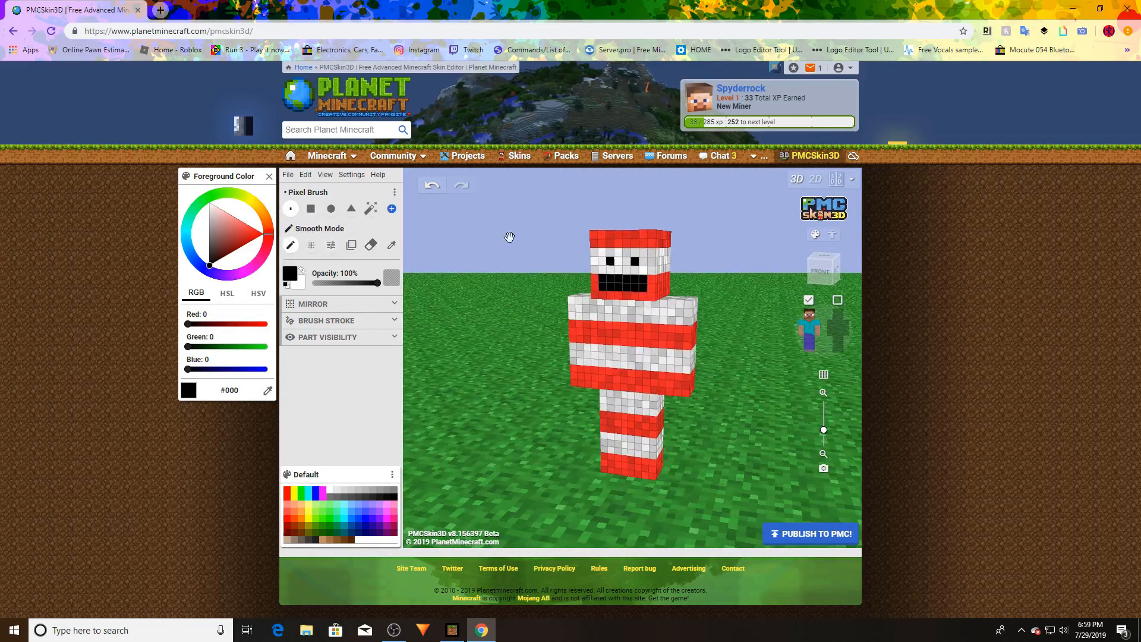
{"action": "left_click", "coordinate": [611, 270]}
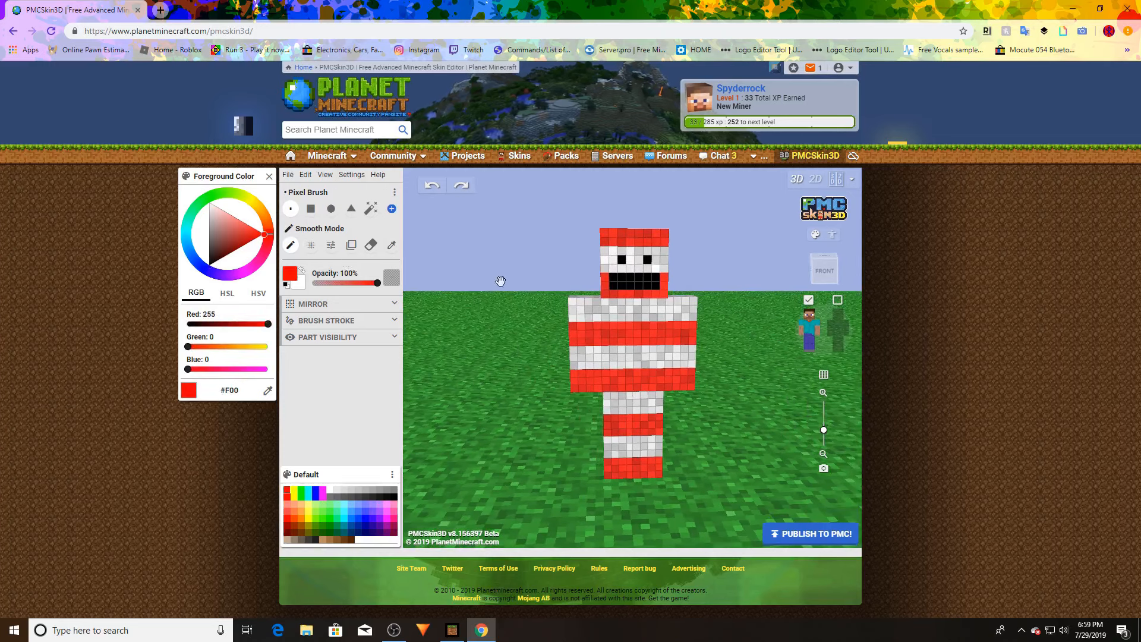
{"action": "left_click", "coordinate": [627, 277]}
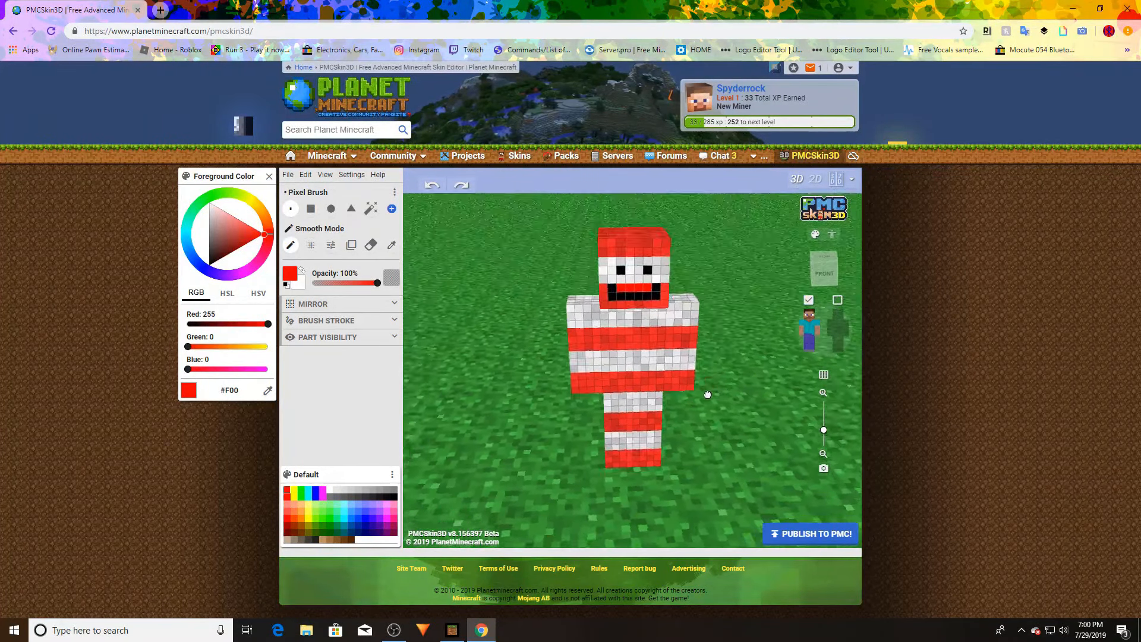
Paint the clown's eyes blue with the noise brush and view the head from the right
{"action": "left_click", "coordinate": [310, 245]}
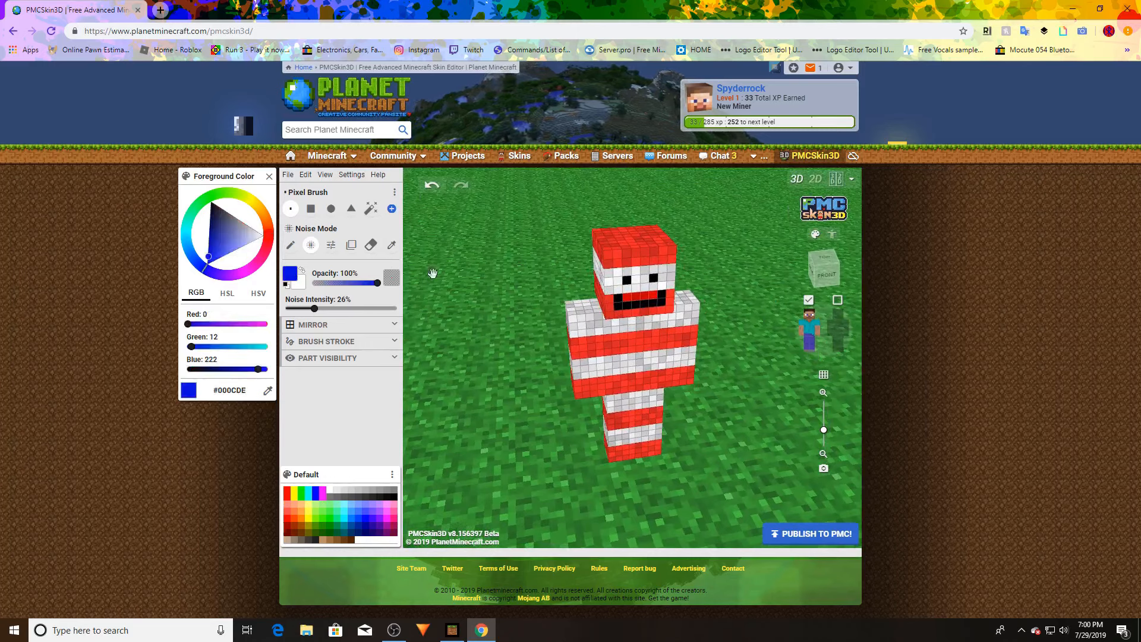
{"action": "left_click", "coordinate": [670, 258]}
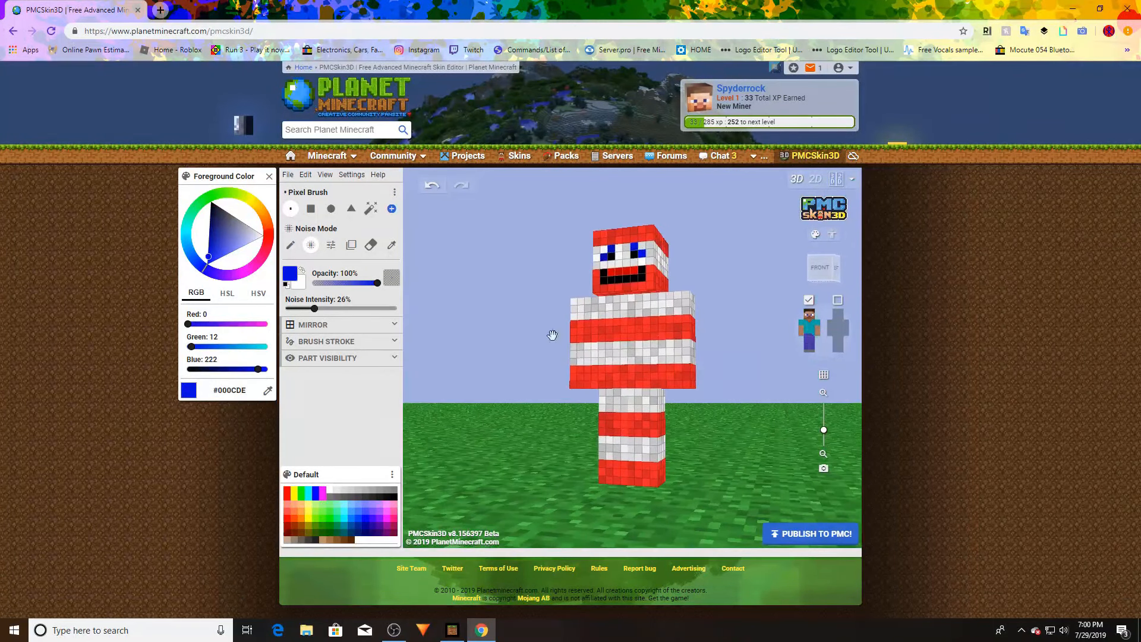
{"action": "left_click", "coordinate": [837, 300]}
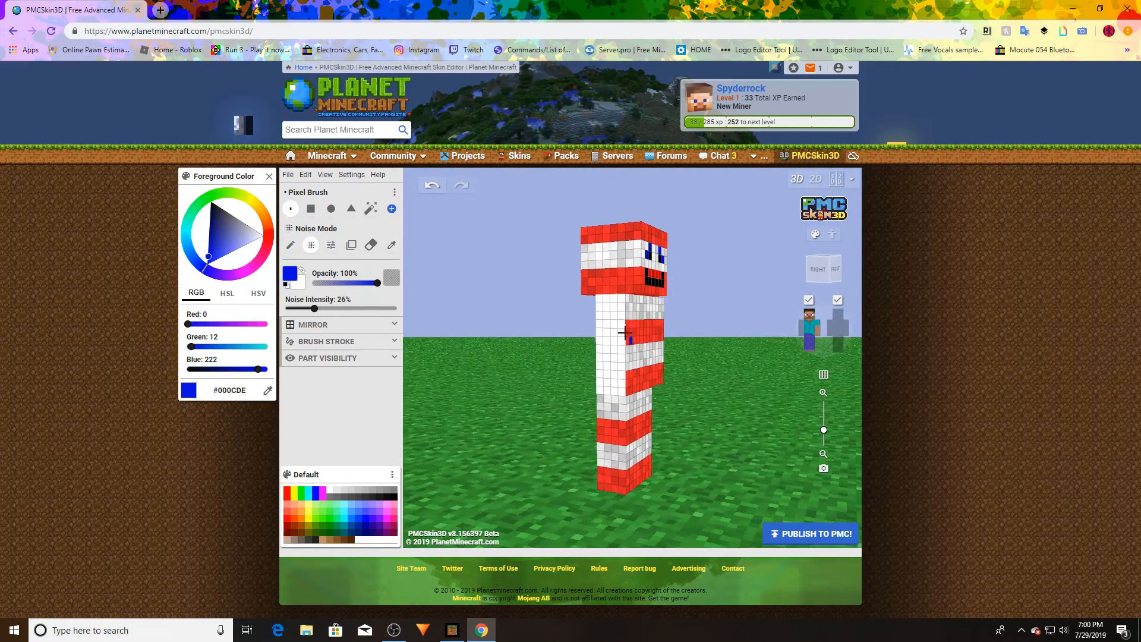
Paint alternating red and white stripes down the skin's side, then face it forward
{"action": "left_click", "coordinate": [263, 249]}
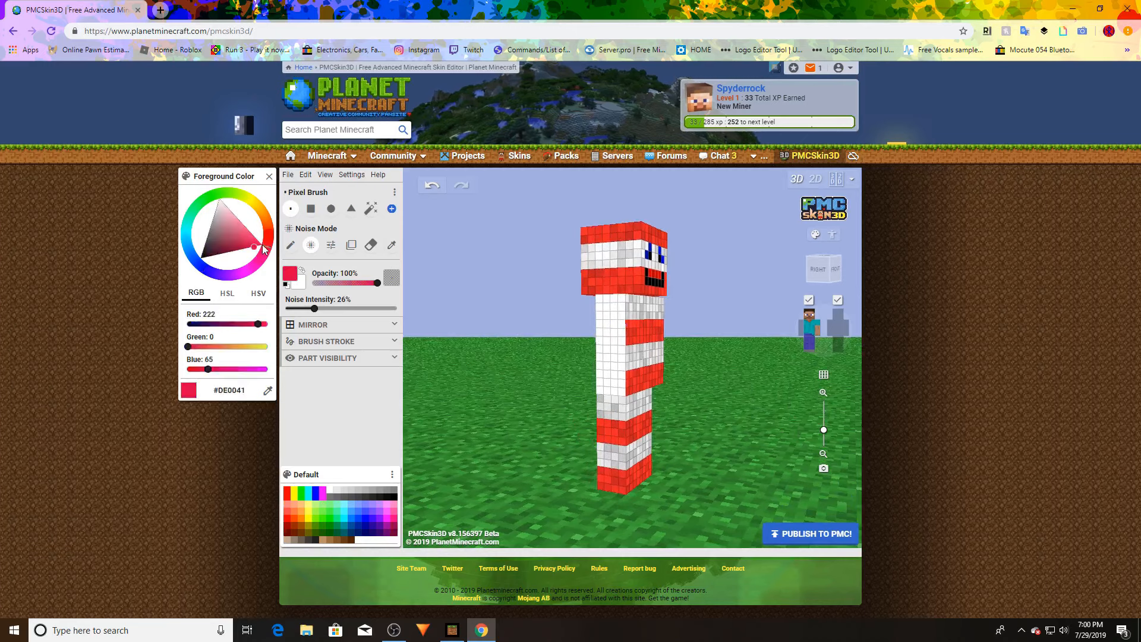
{"action": "left_click", "coordinate": [258, 240]}
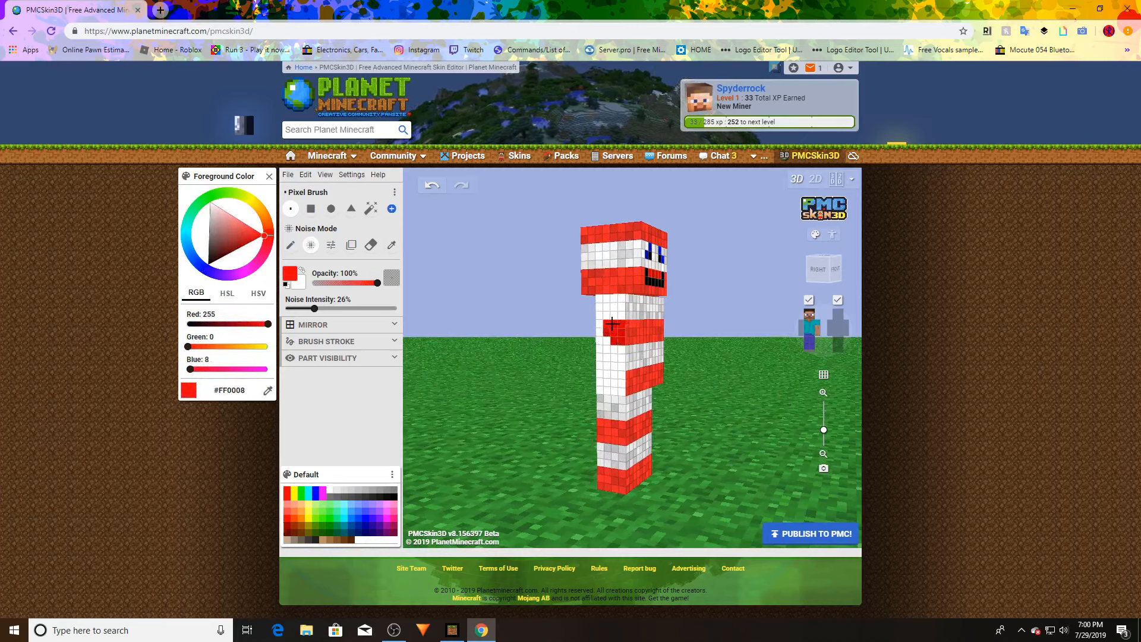
{"action": "left_click", "coordinate": [607, 343]}
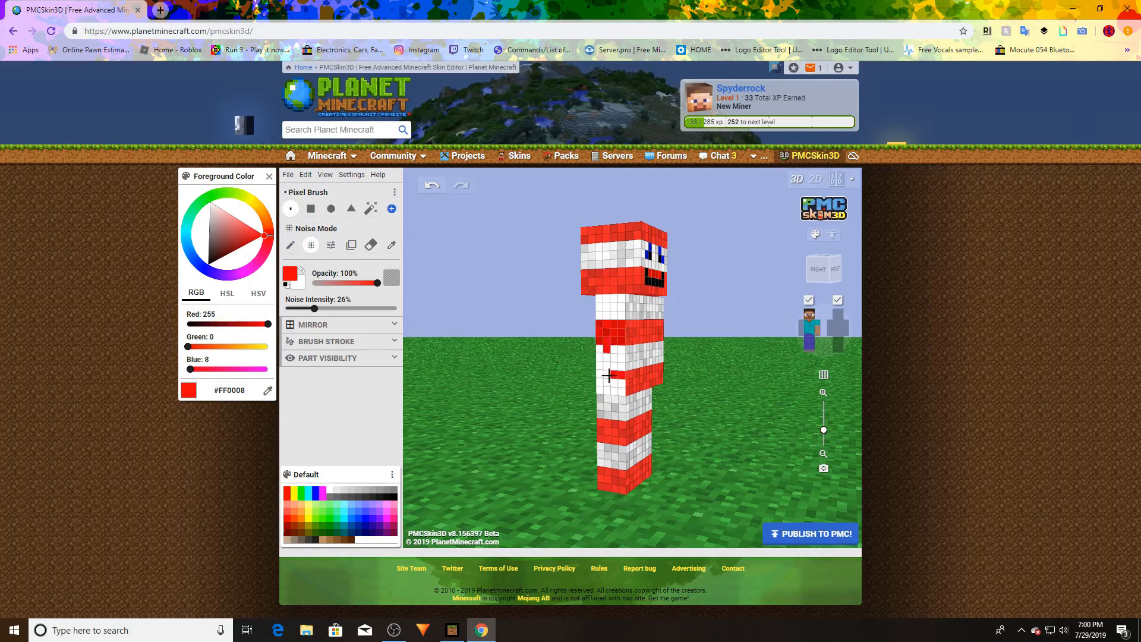
{"action": "left_click", "coordinate": [606, 391]}
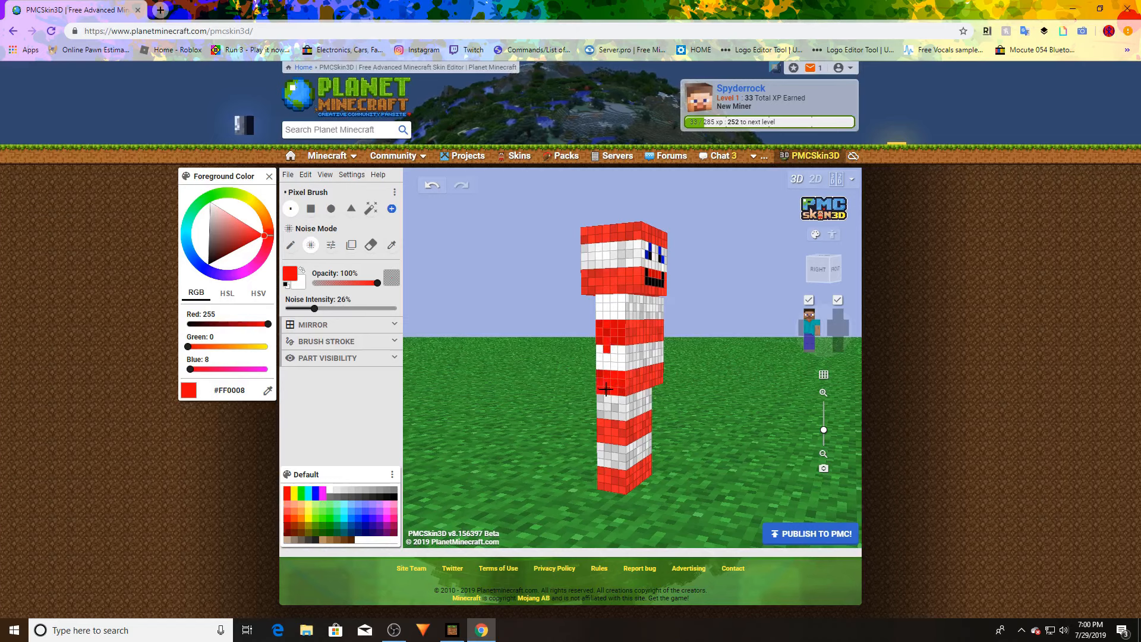
{"action": "left_click", "coordinate": [216, 202]}
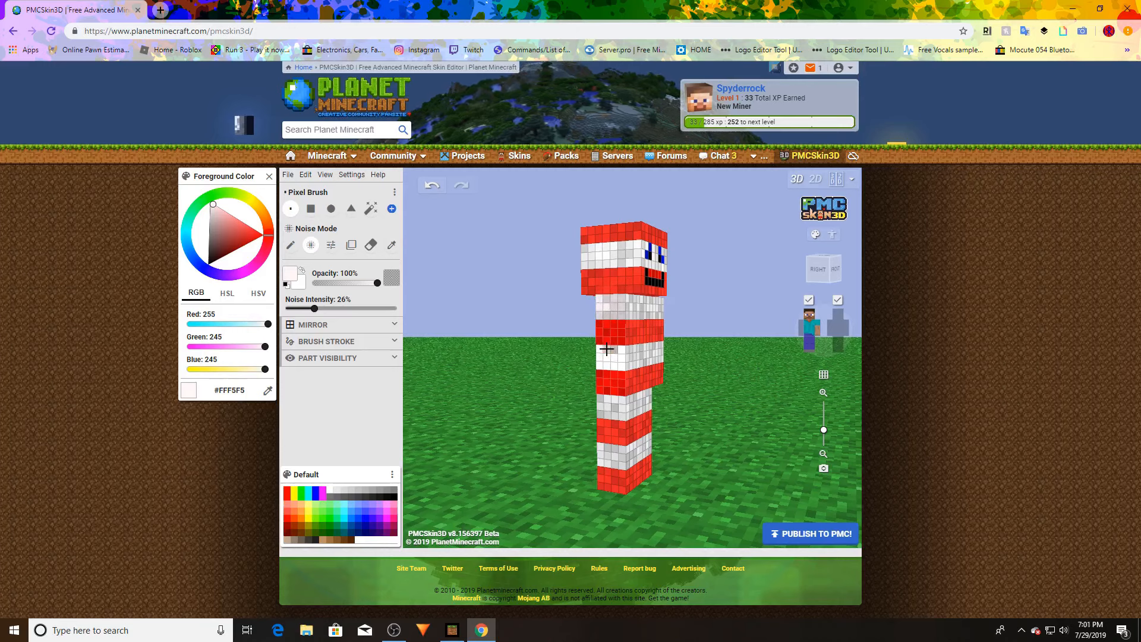
{"action": "left_click", "coordinate": [607, 368]}
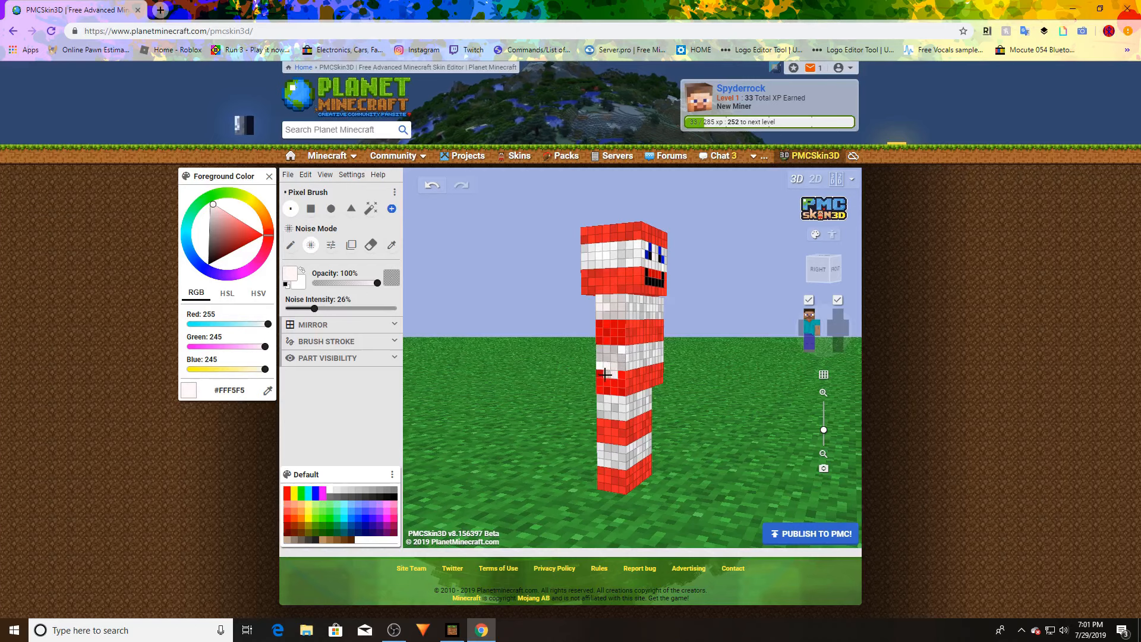
{"action": "left_click", "coordinate": [614, 359]}
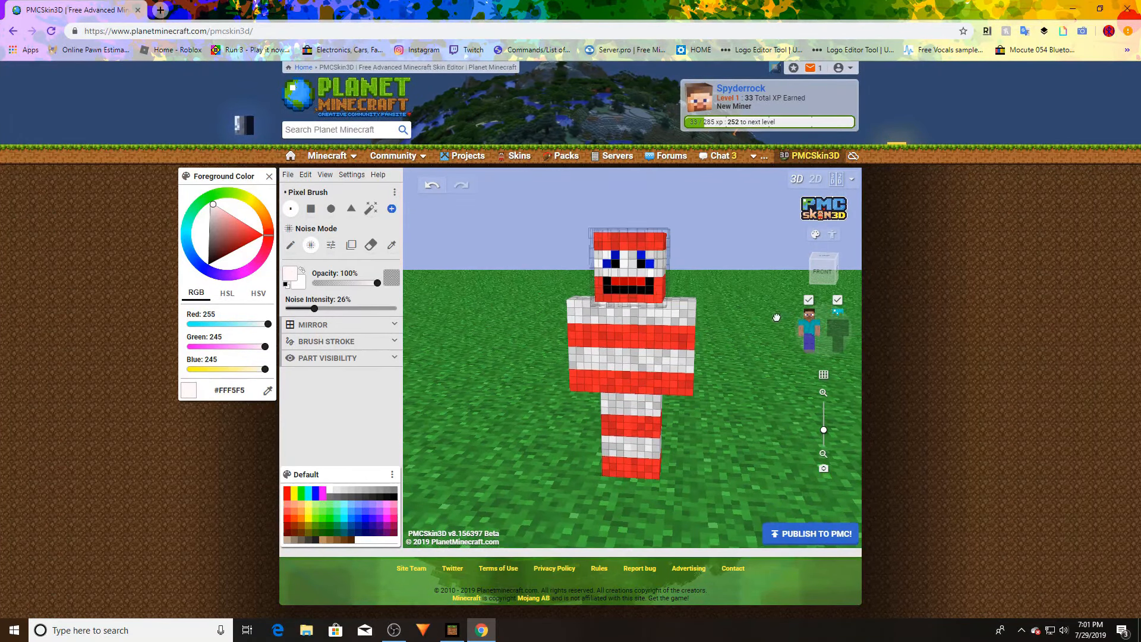
Paint black sunglasses over the eyes and around the sides of the head
{"action": "left_click", "coordinate": [210, 255]}
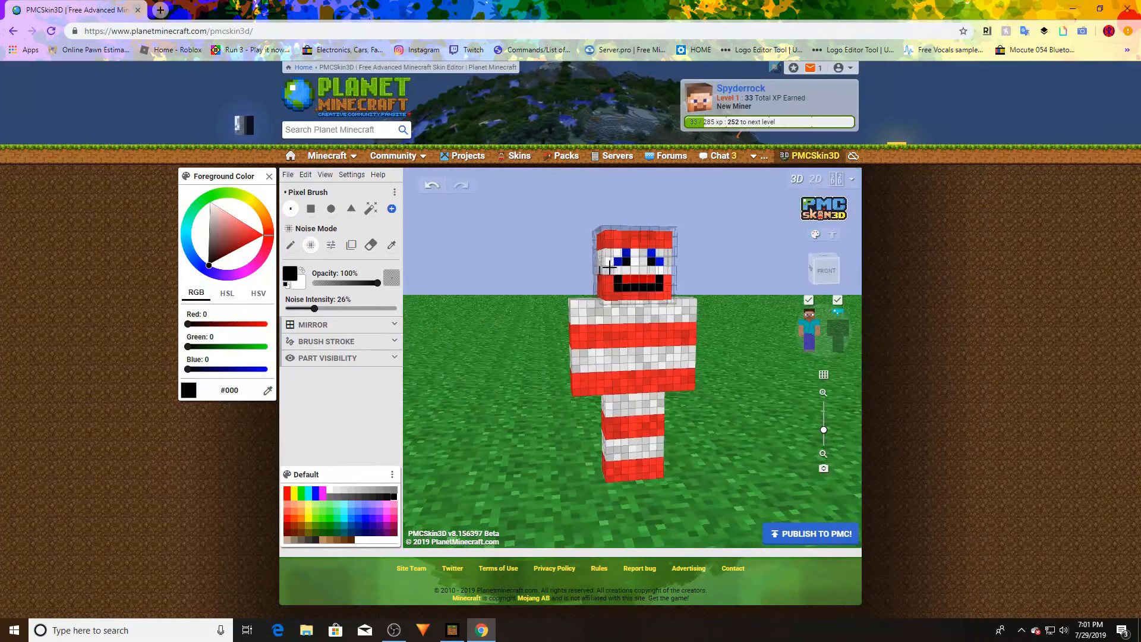
{"action": "left_click", "coordinate": [622, 261]}
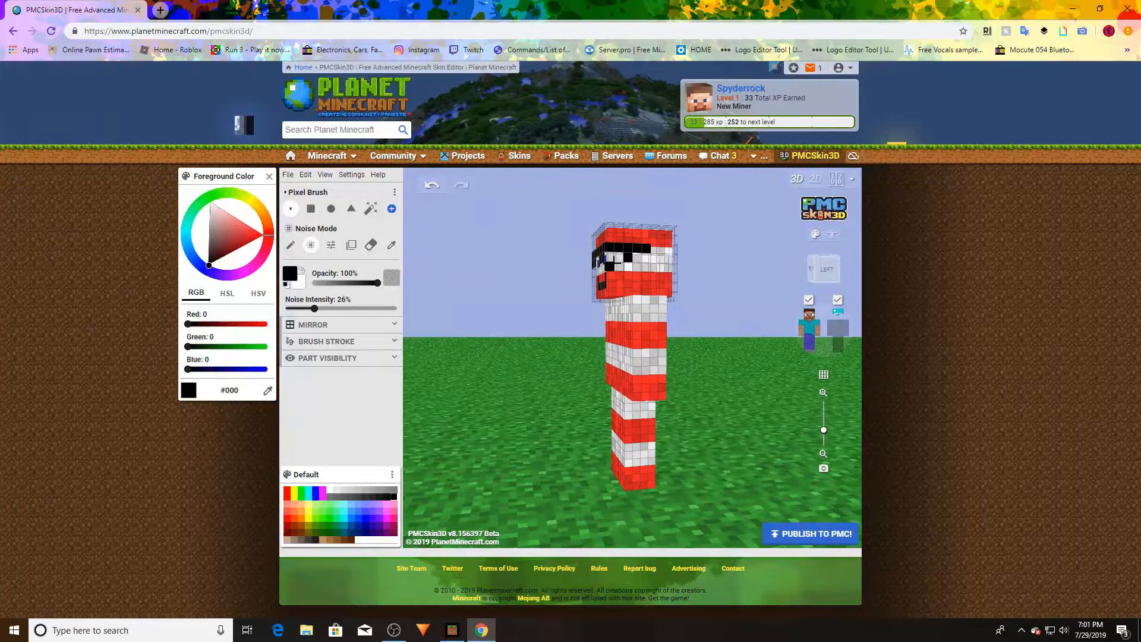
{"action": "left_click", "coordinate": [611, 258]}
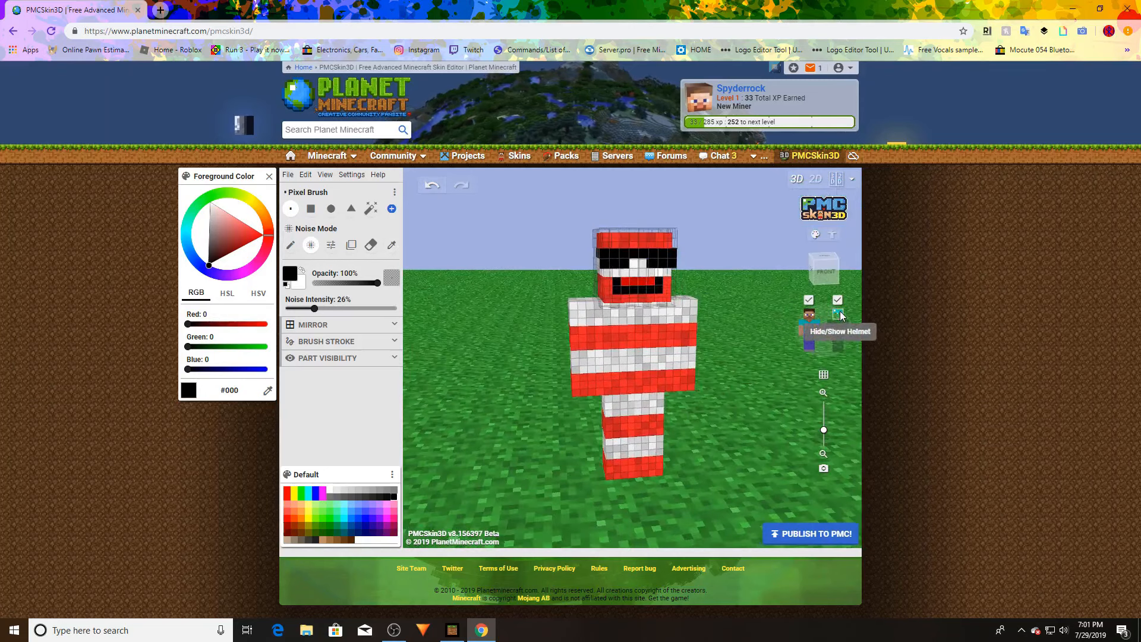
{"action": "left_click", "coordinate": [837, 314]}
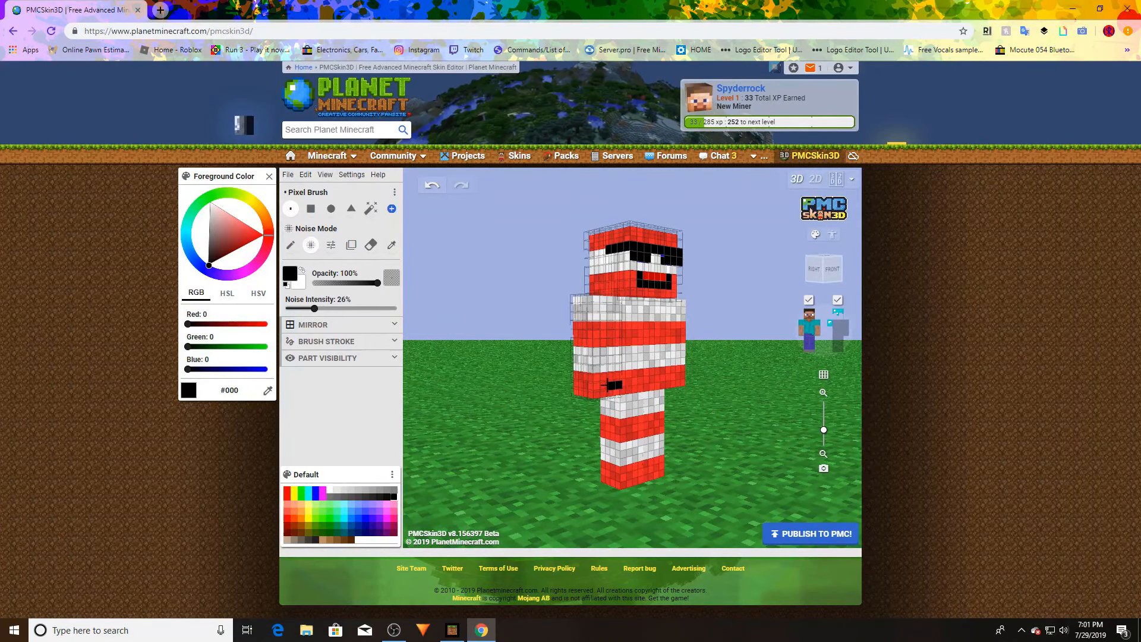
{"action": "left_click_drag", "start_coordinate": [627, 342], "coordinate": [695, 390]}
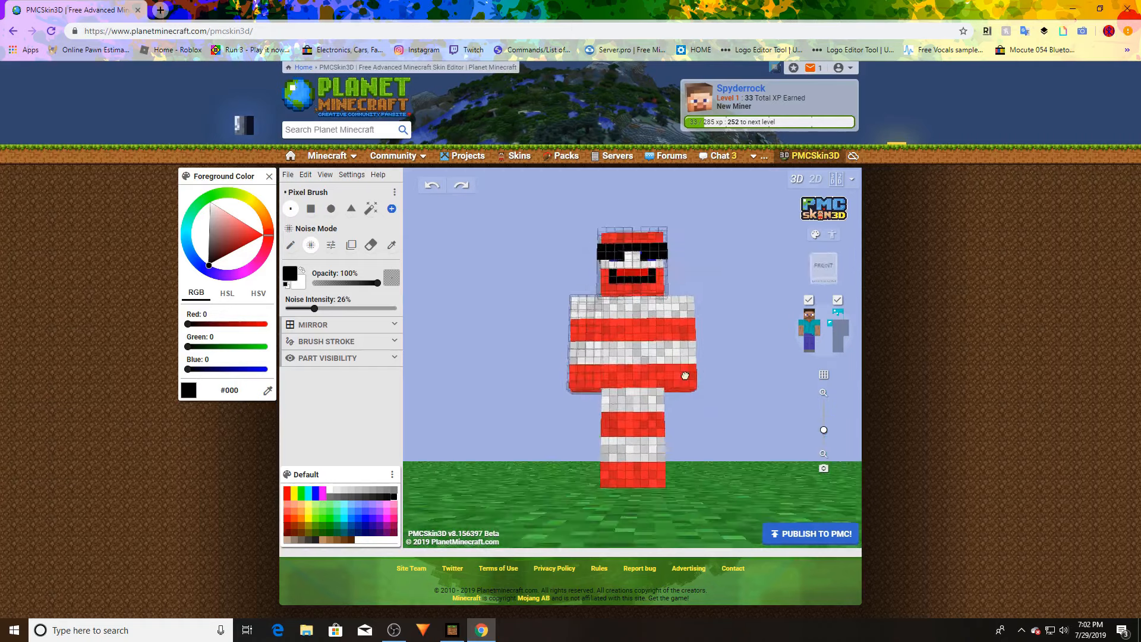
{"action": "left_click_drag", "start_coordinate": [684, 375], "coordinate": [756, 425]}
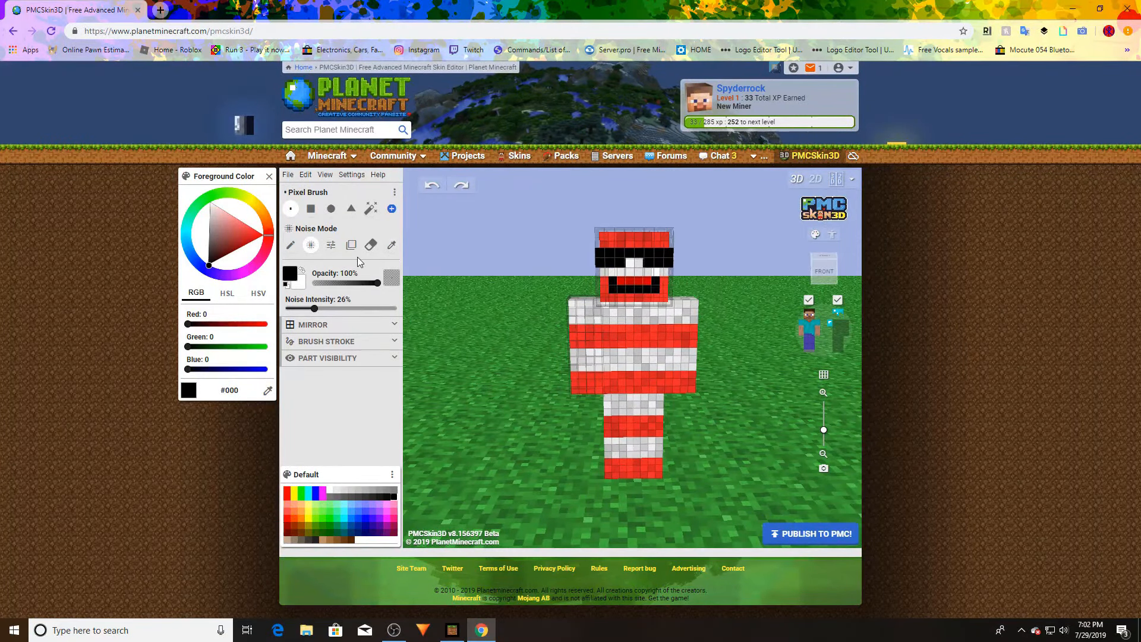
Erase the sunglasses and outline the clown's mouth in blue with Smooth mode
{"action": "left_click", "coordinate": [370, 245]}
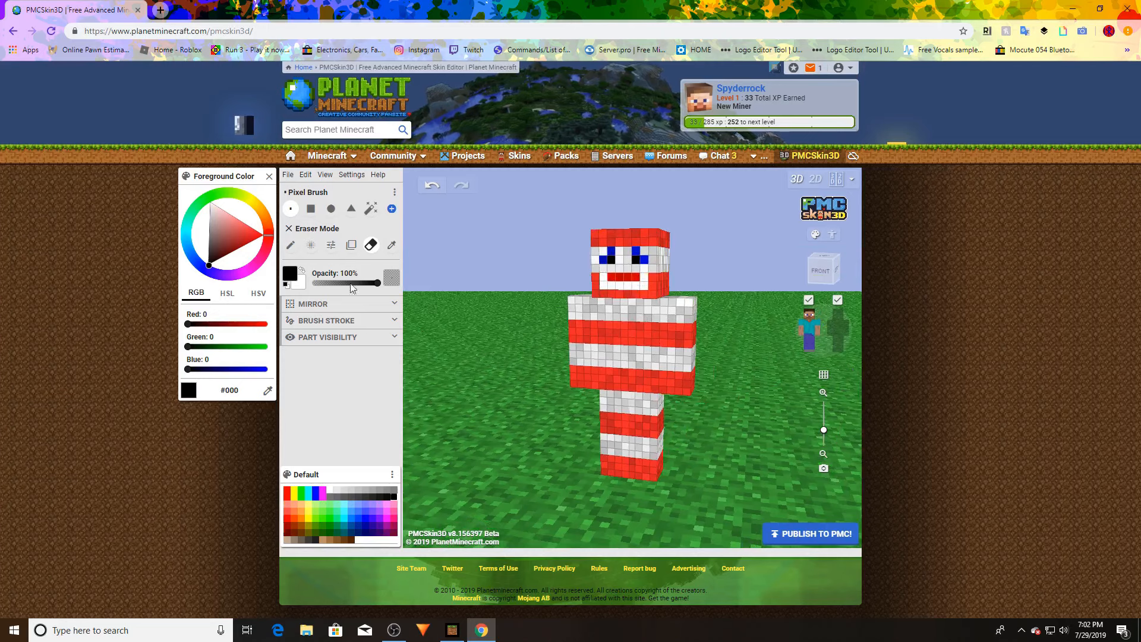
{"action": "left_click", "coordinate": [350, 245]}
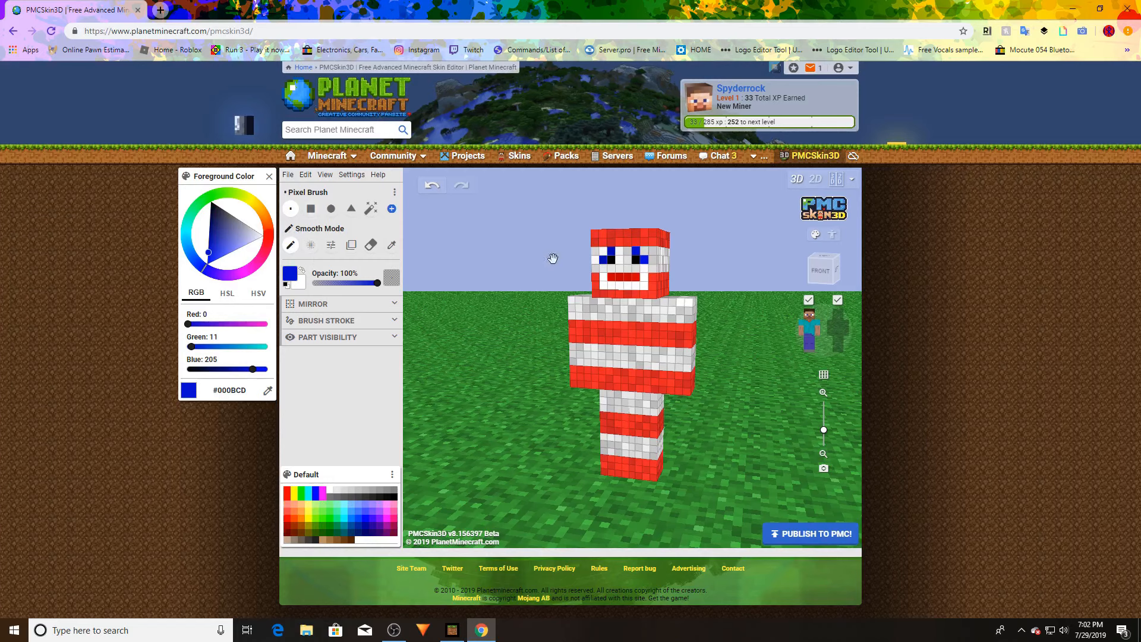
{"action": "left_click", "coordinate": [626, 284]}
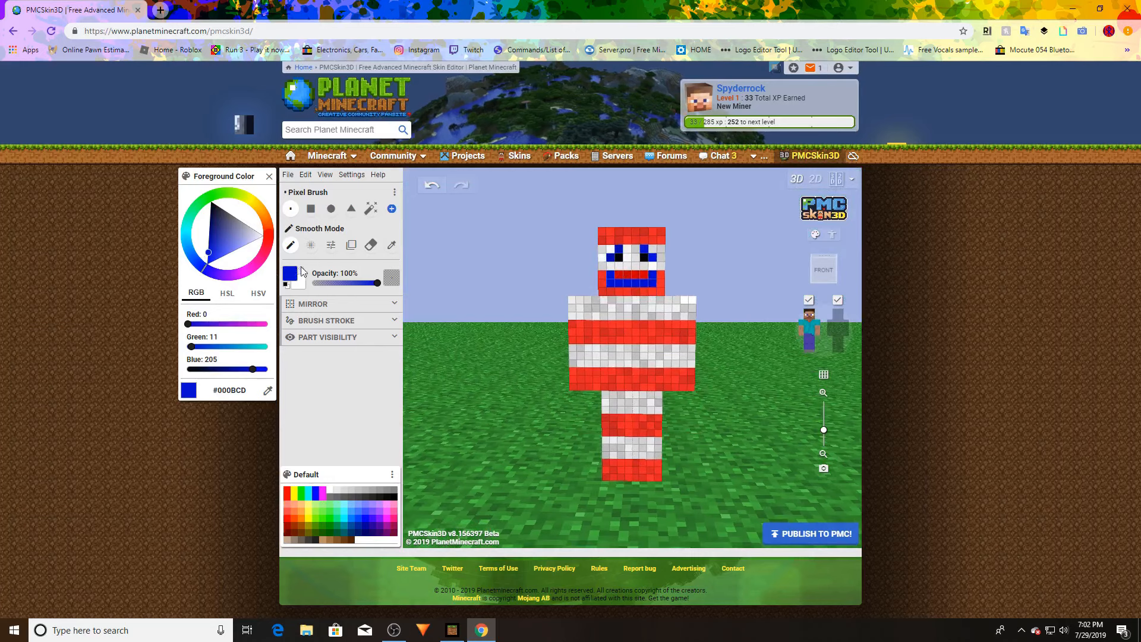
Try the Square, Circle and Magic Wand brushes on the torso and undo the blue test fills
{"action": "left_click", "coordinate": [310, 208]}
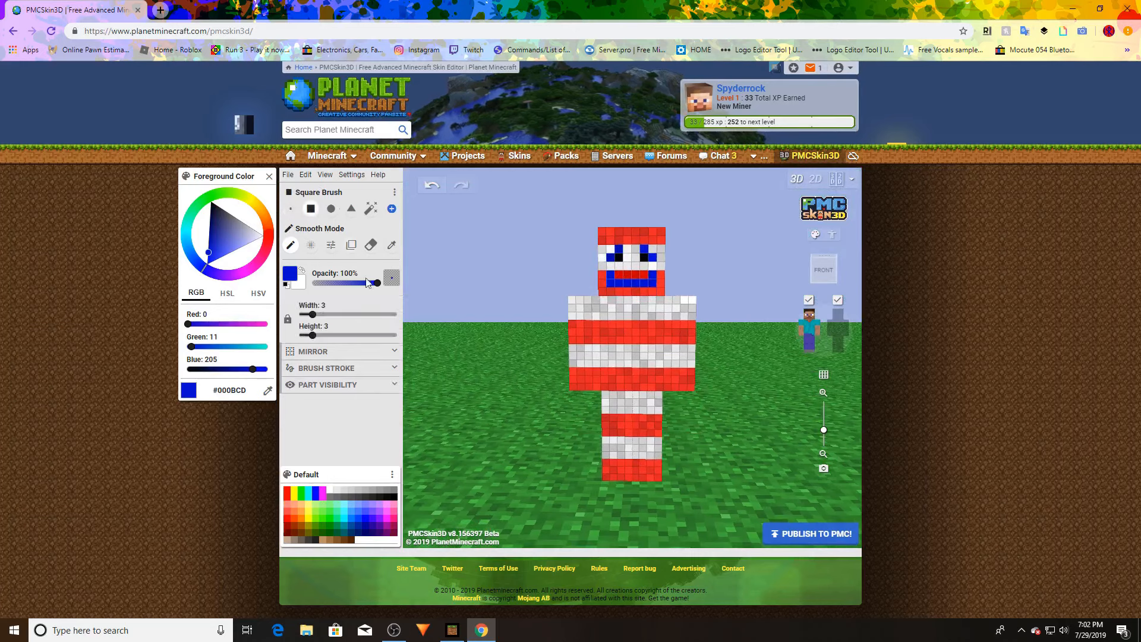
{"action": "left_click", "coordinate": [634, 371]}
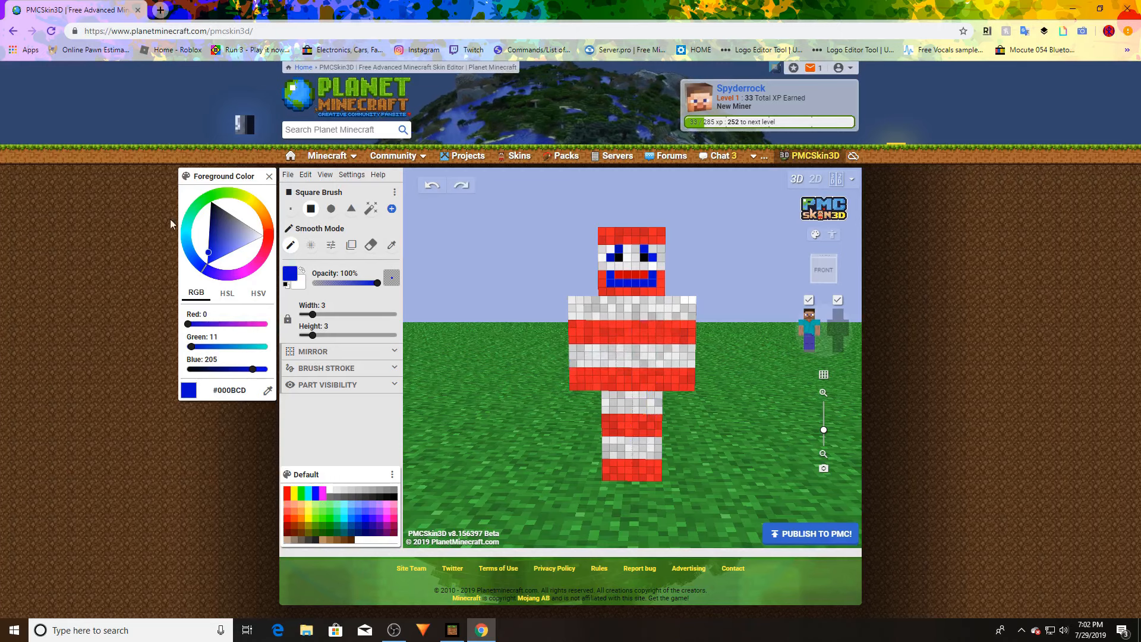
{"action": "left_click", "coordinate": [332, 209]}
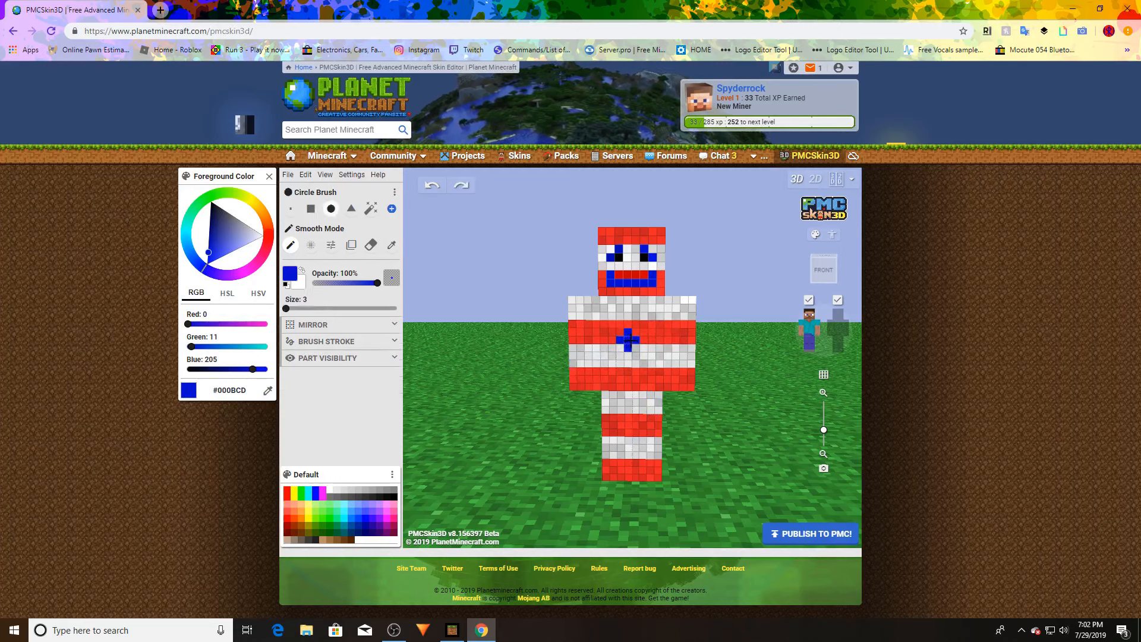
{"action": "left_click", "coordinate": [350, 210]}
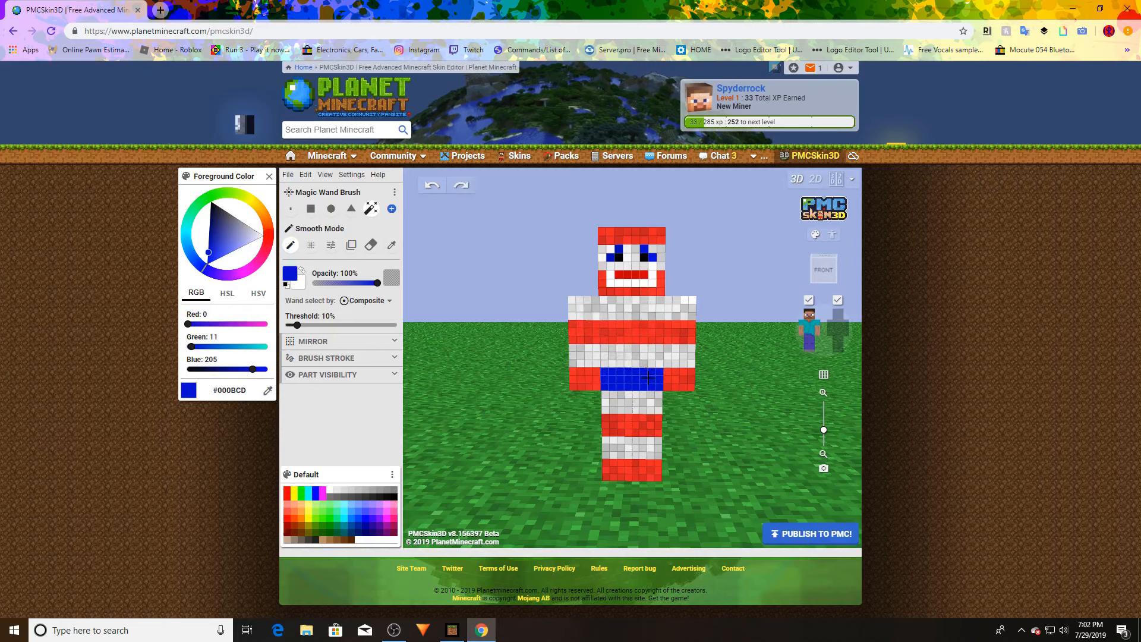
{"action": "left_click", "coordinate": [614, 377]}
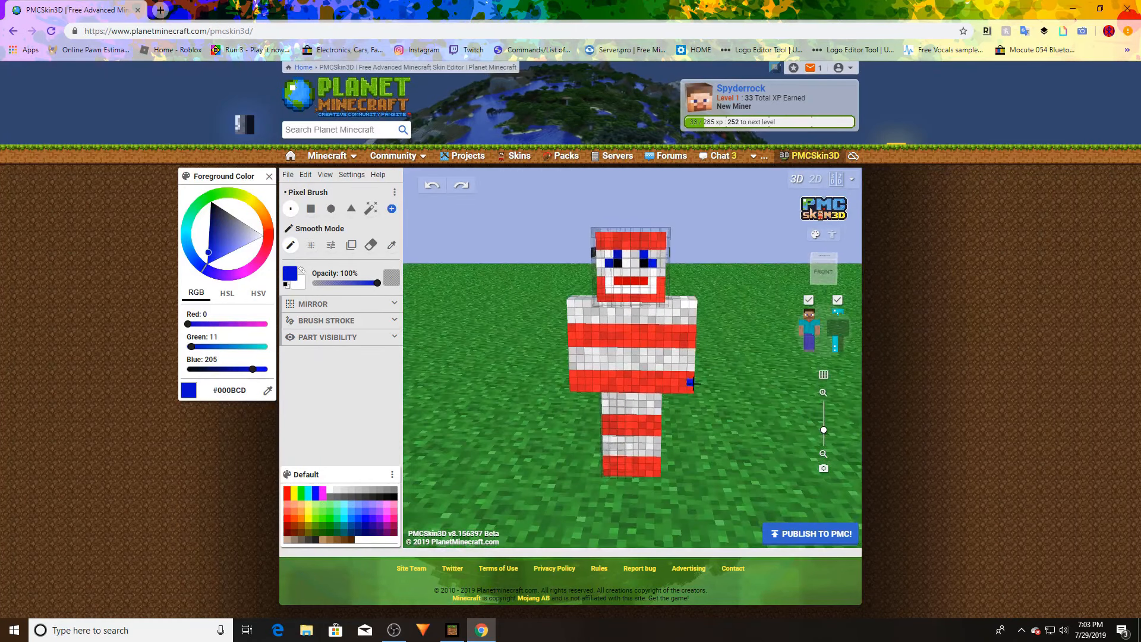
Paint blue patches on both sides of the head and turn the model to face forward
{"action": "left_click", "coordinate": [654, 275]}
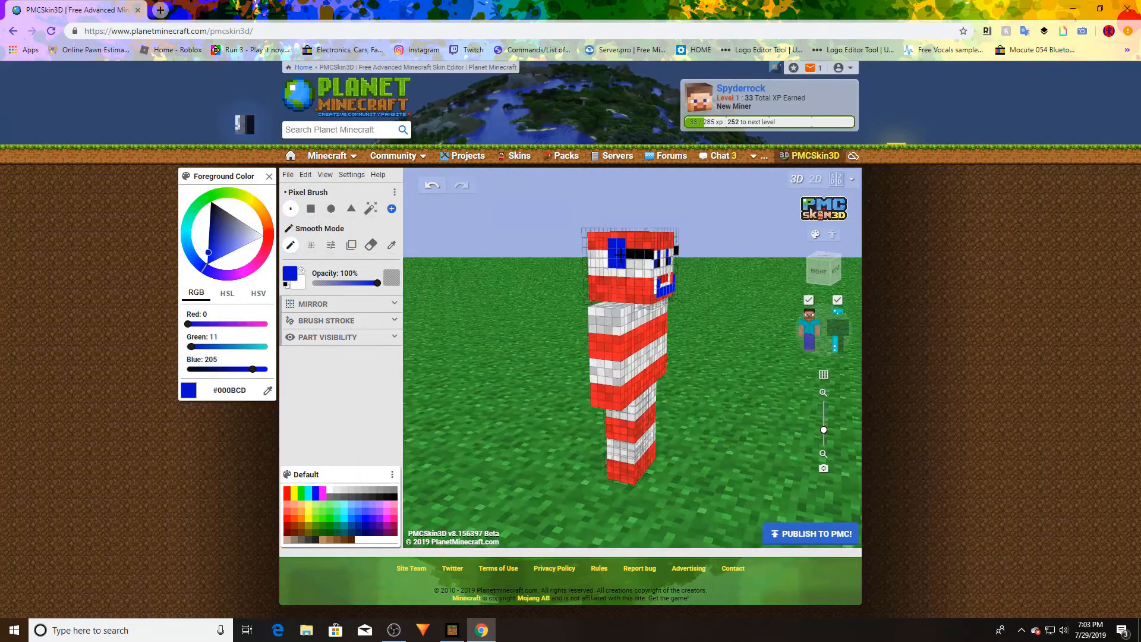
{"action": "left_click_drag", "start_coordinate": [634, 313], "coordinate": [553, 313]}
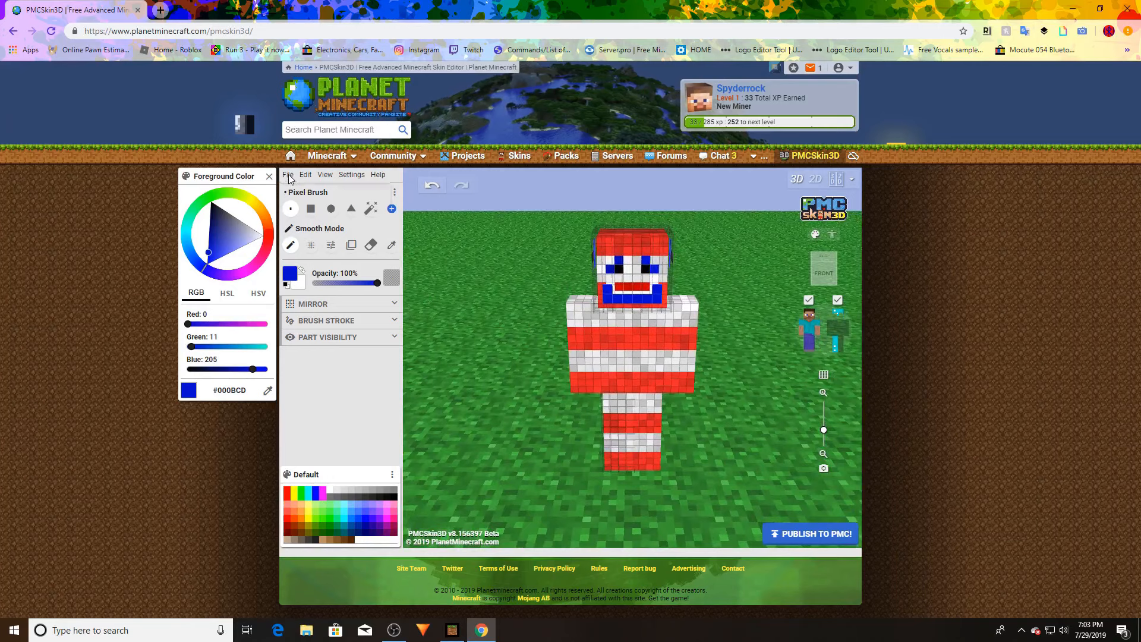
Save the finished clown skin to a PNG image file
{"action": "left_click", "coordinate": [287, 174]}
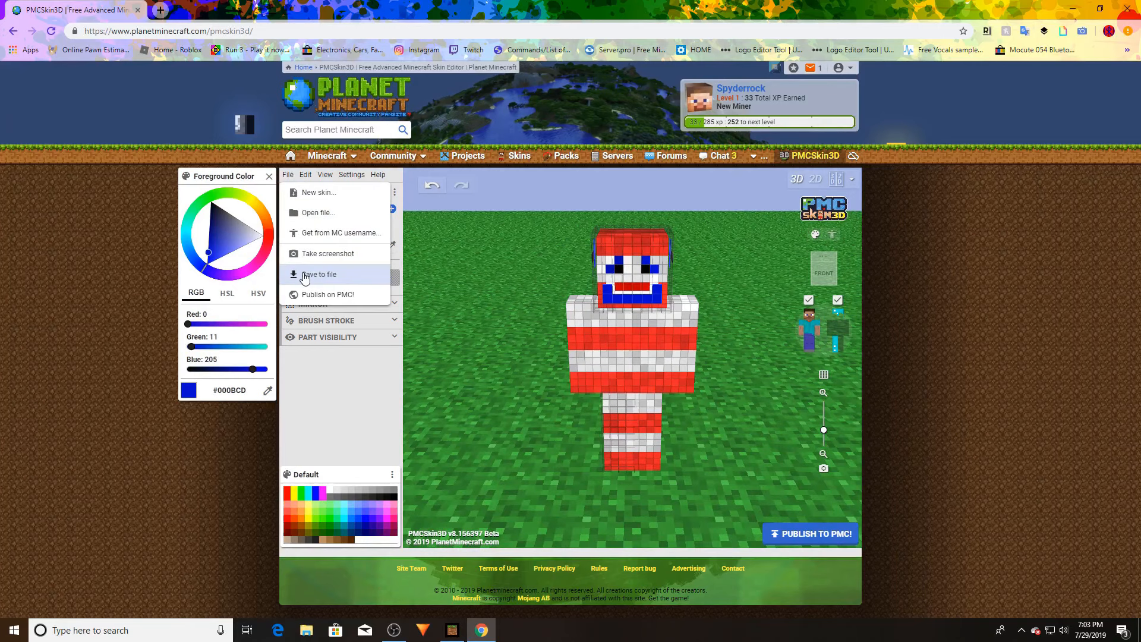
{"action": "left_click", "coordinate": [319, 275]}
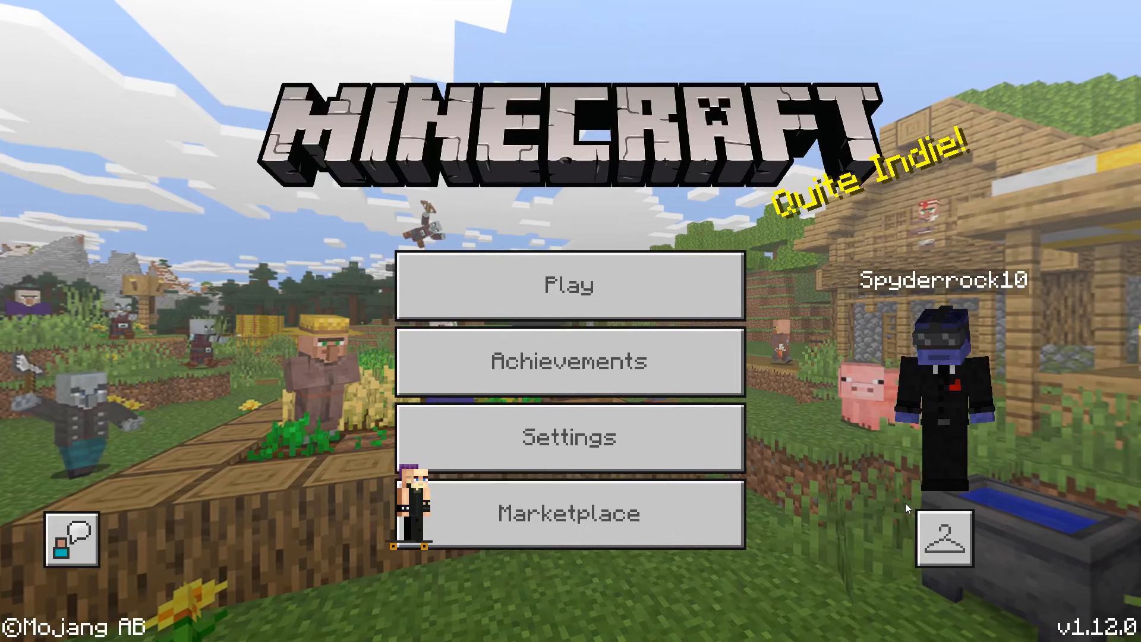
Import pmcskin3d-mcskin (6).png from Downloads as a custom skin with the second body model
{"action": "left_click", "coordinate": [945, 536]}
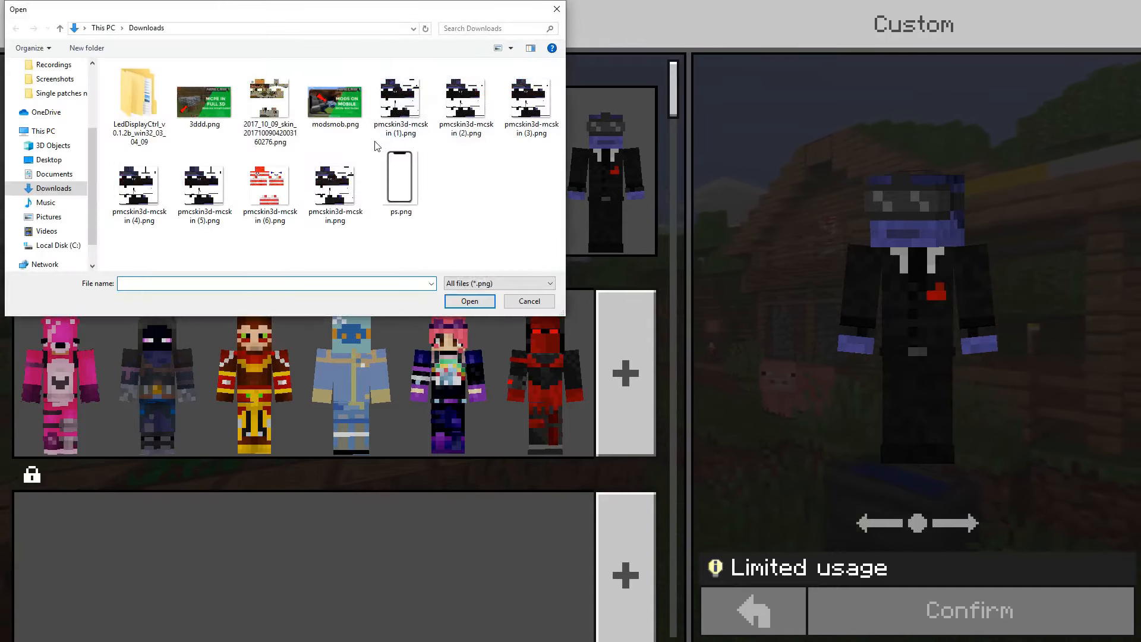
{"action": "left_click", "coordinate": [335, 178]}
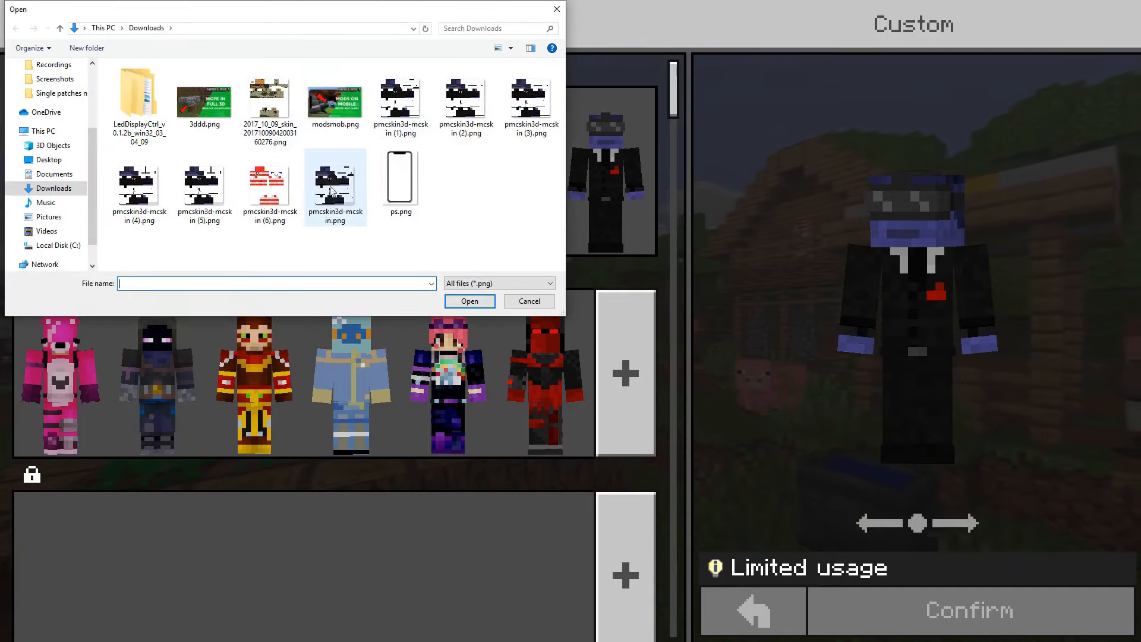
{"action": "left_click", "coordinate": [270, 185]}
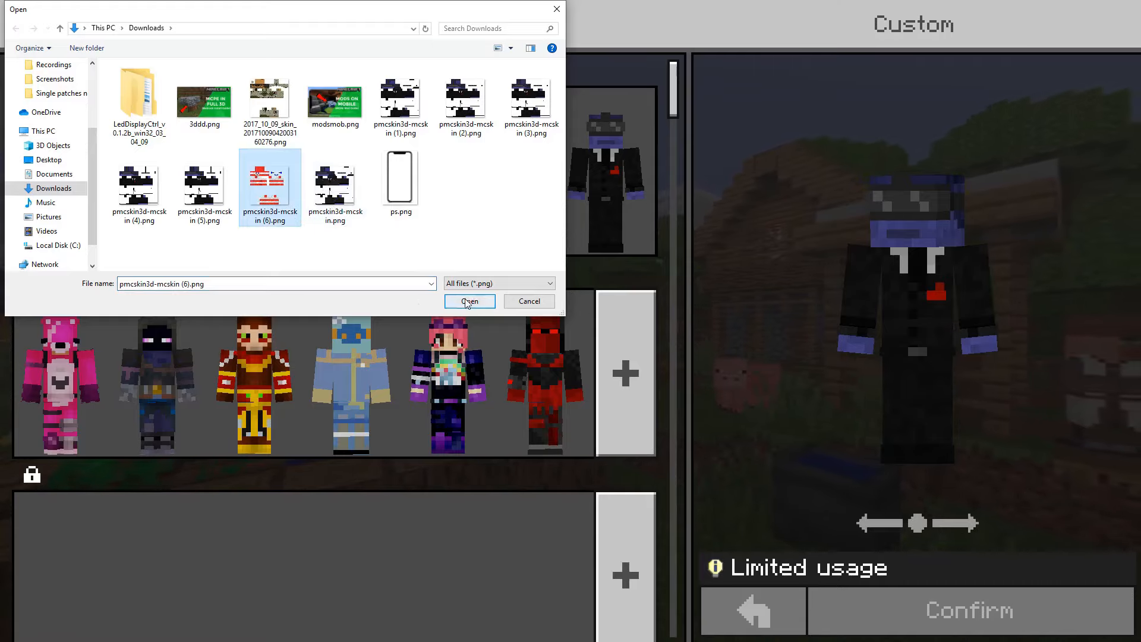
{"action": "left_click", "coordinate": [469, 301]}
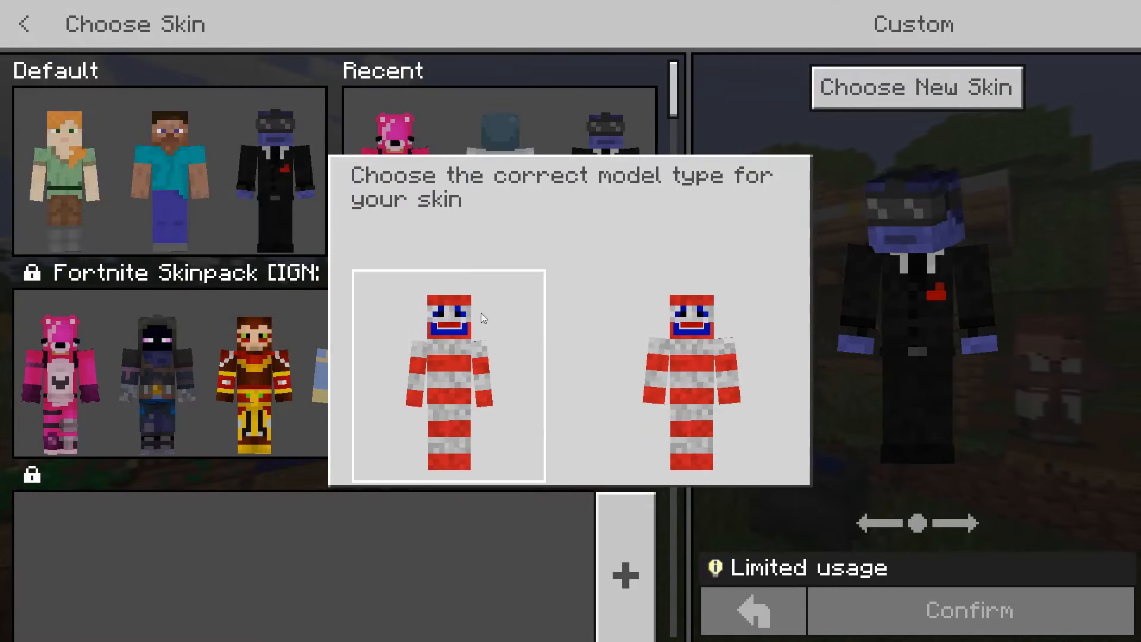
{"action": "left_click", "coordinate": [692, 374]}
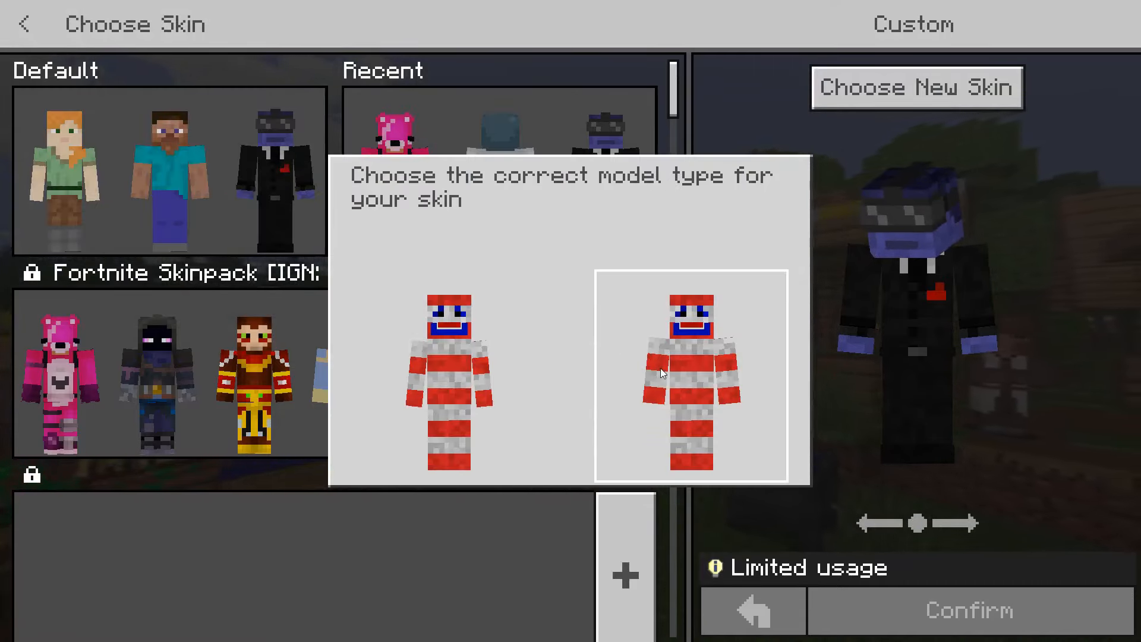
{"action": "left_click", "coordinate": [692, 374]}
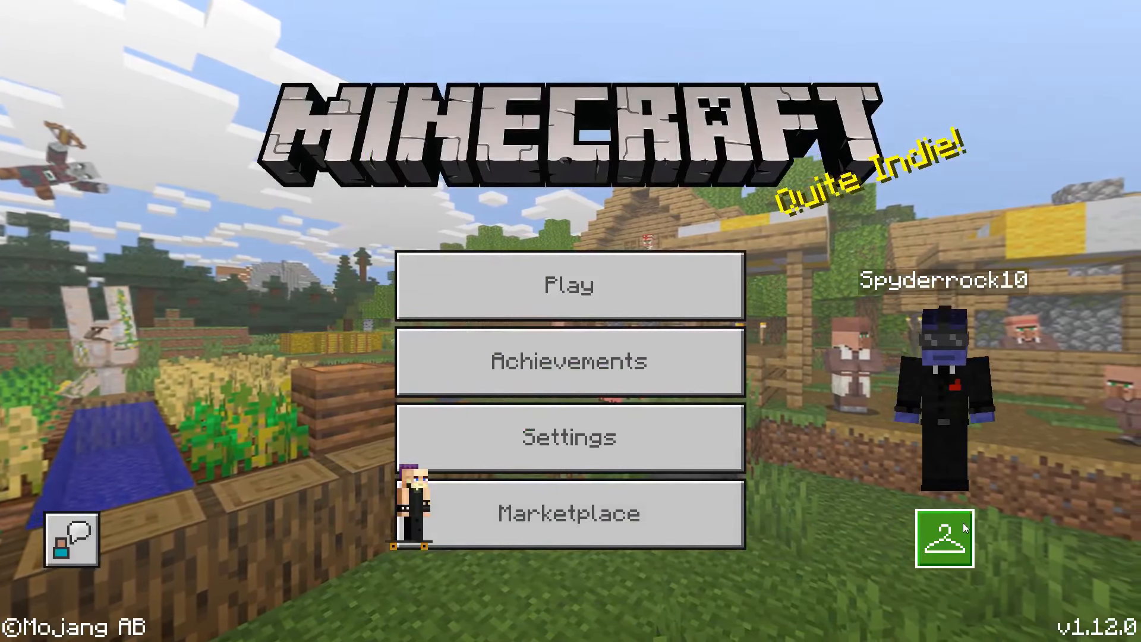
Equip the imported clown skin from the character chooser so the player wears it in the world
{"action": "left_click", "coordinate": [942, 539]}
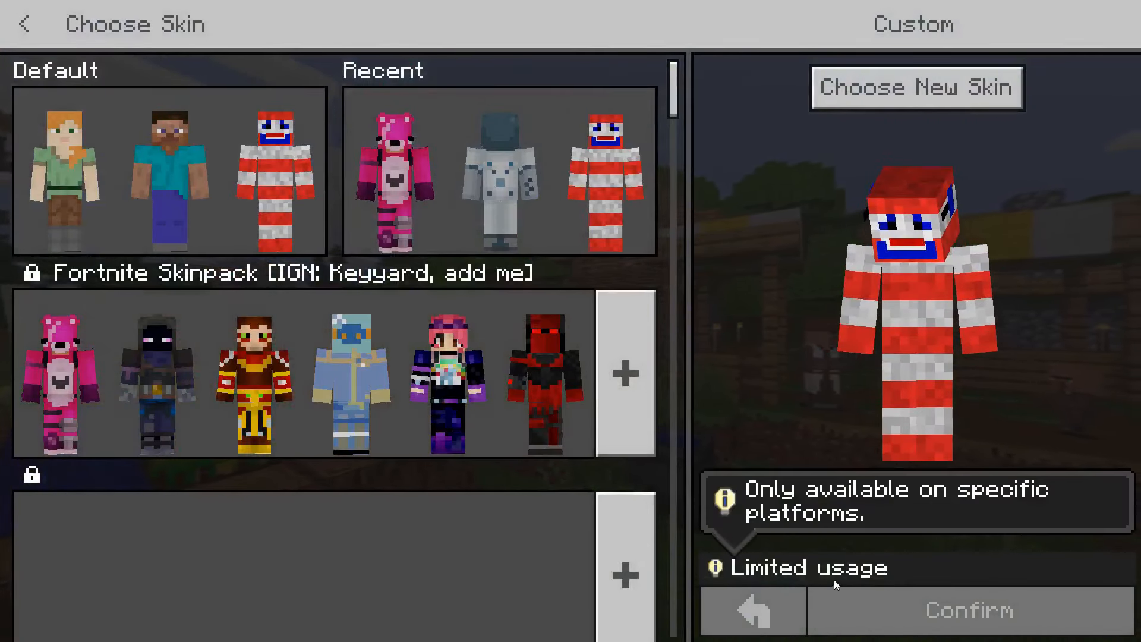
{"action": "left_click", "coordinate": [751, 610]}
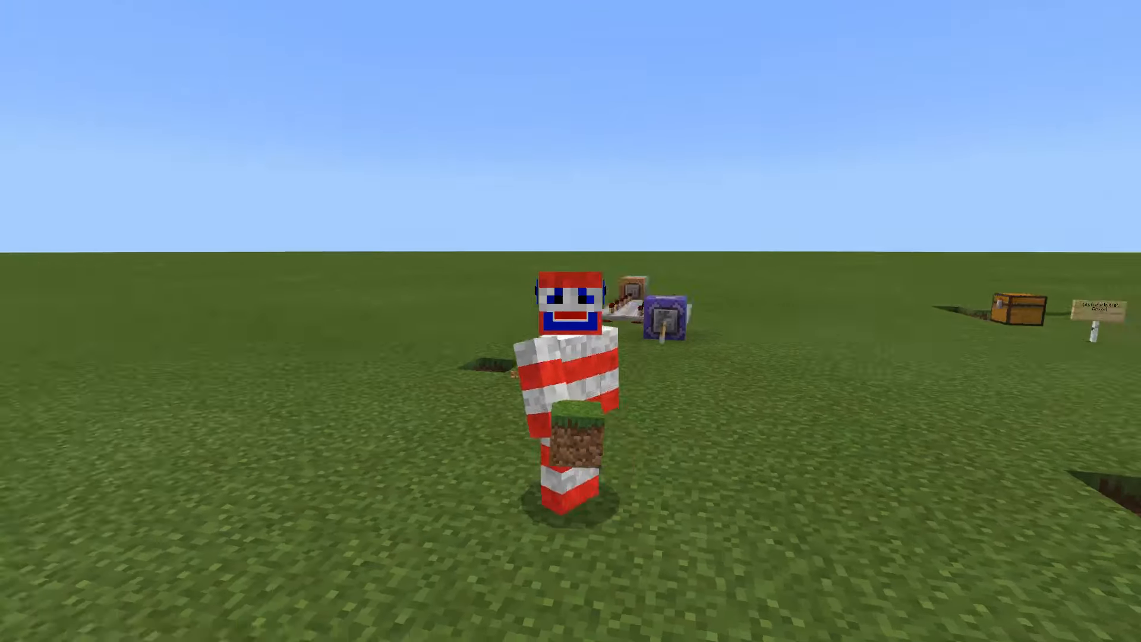
{"action": "mouse_move", "coordinate": [571, 321]}
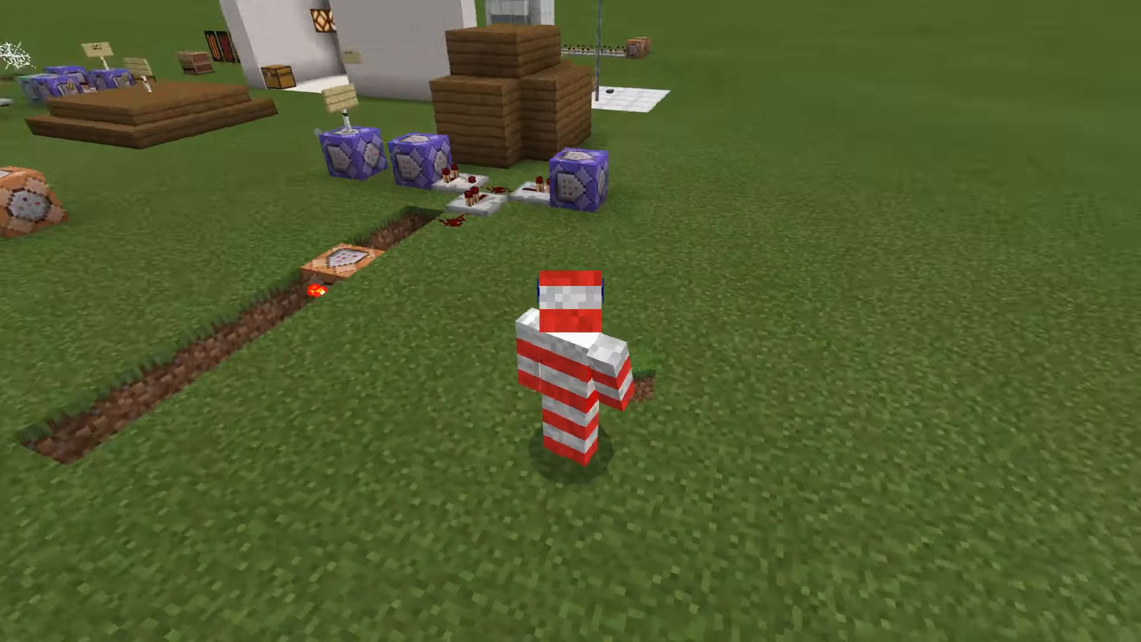